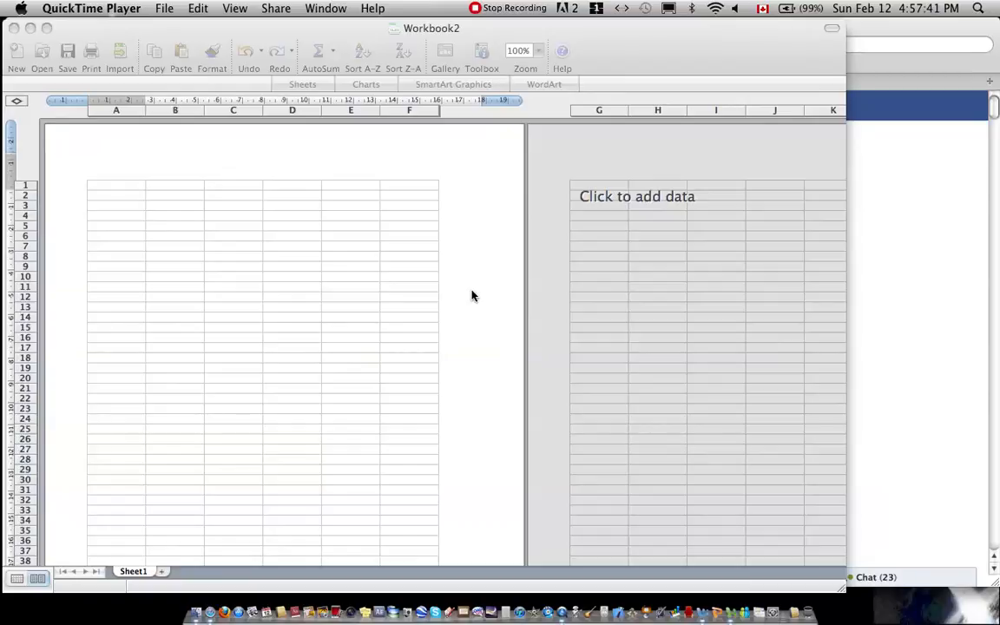
pyautogui.moveTo(467, 279)
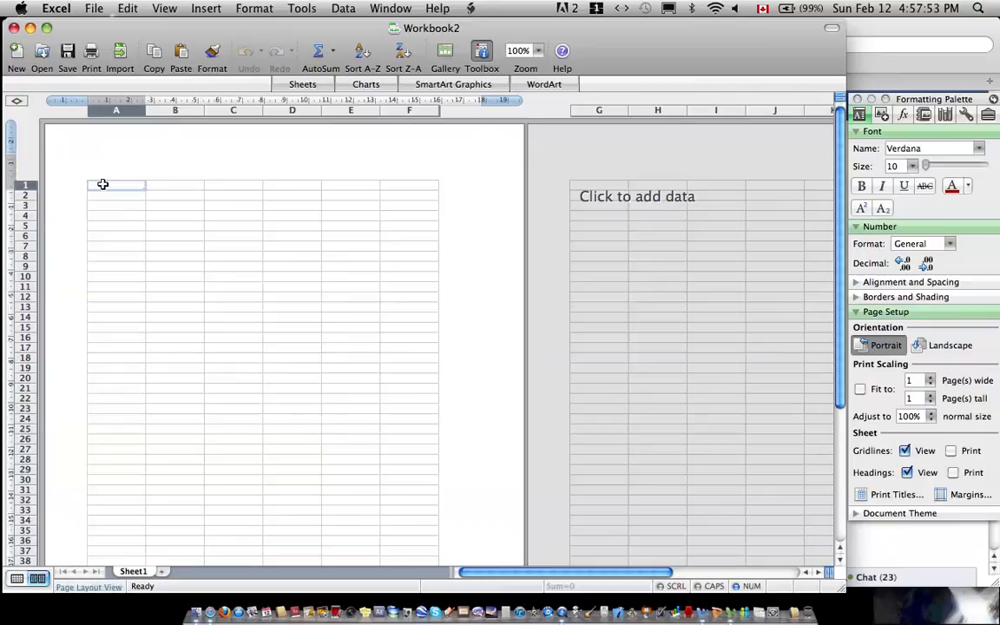
pyautogui.moveTo(727, 564)
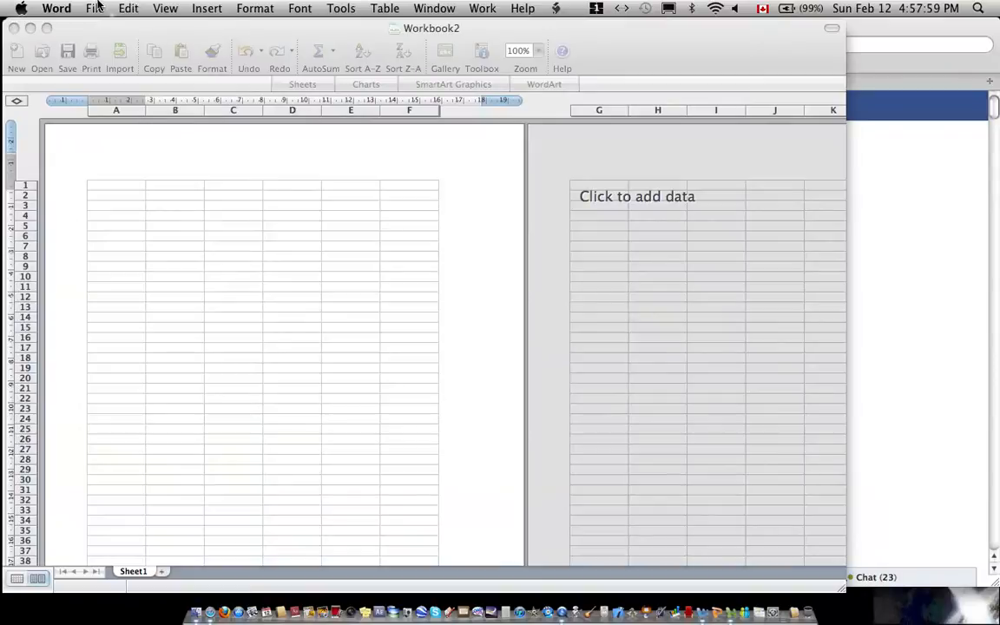
# Step: Open the recent 'Papar lab.docx' report in Word and scroll to its measurement data
pyautogui.click(94, 8)
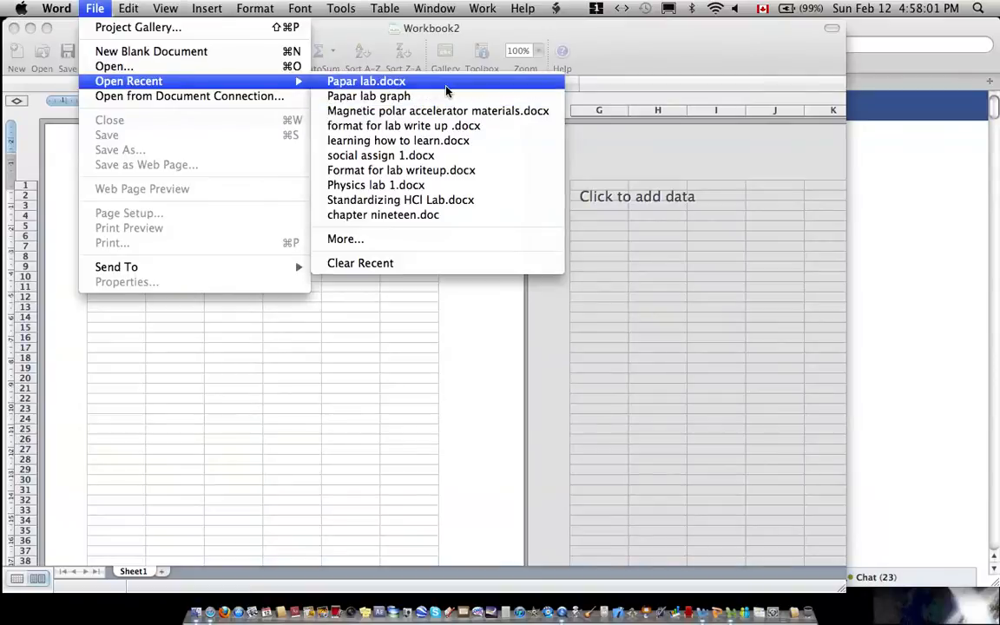
pyautogui.click(365, 80)
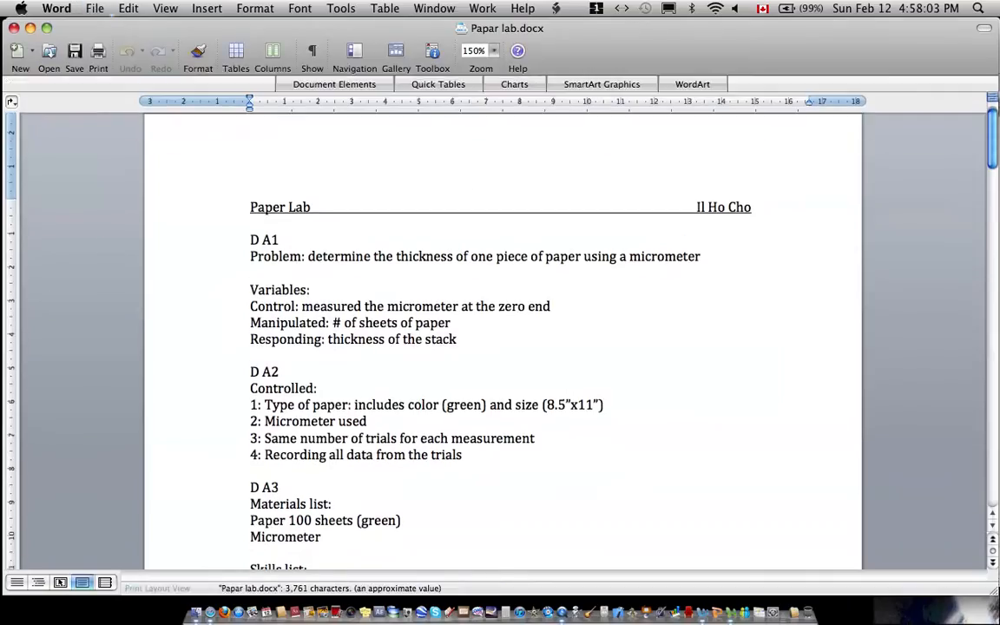
pyautogui.scroll(-3)
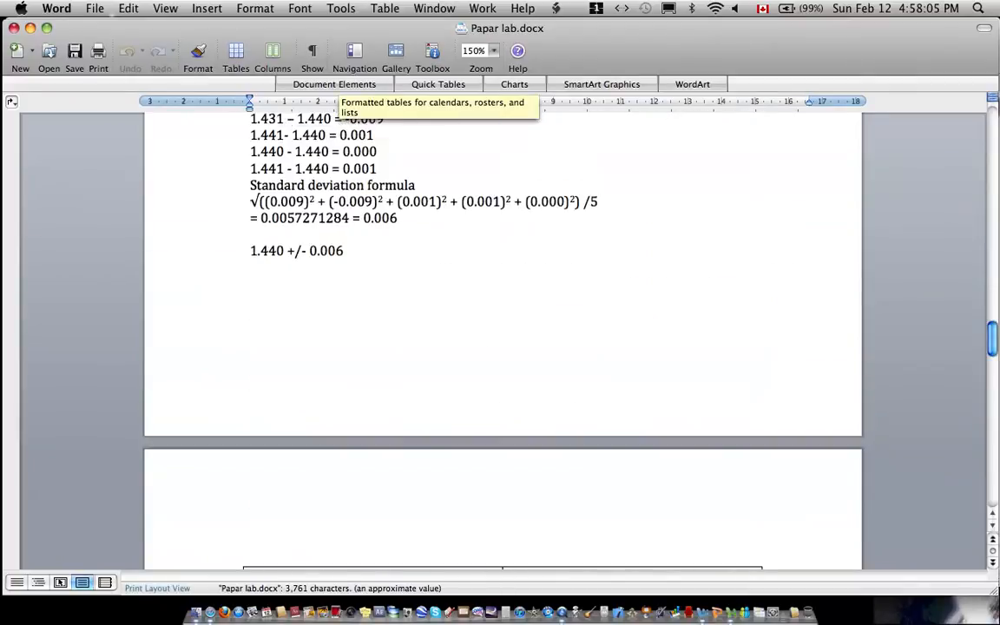
pyautogui.scroll(-3)
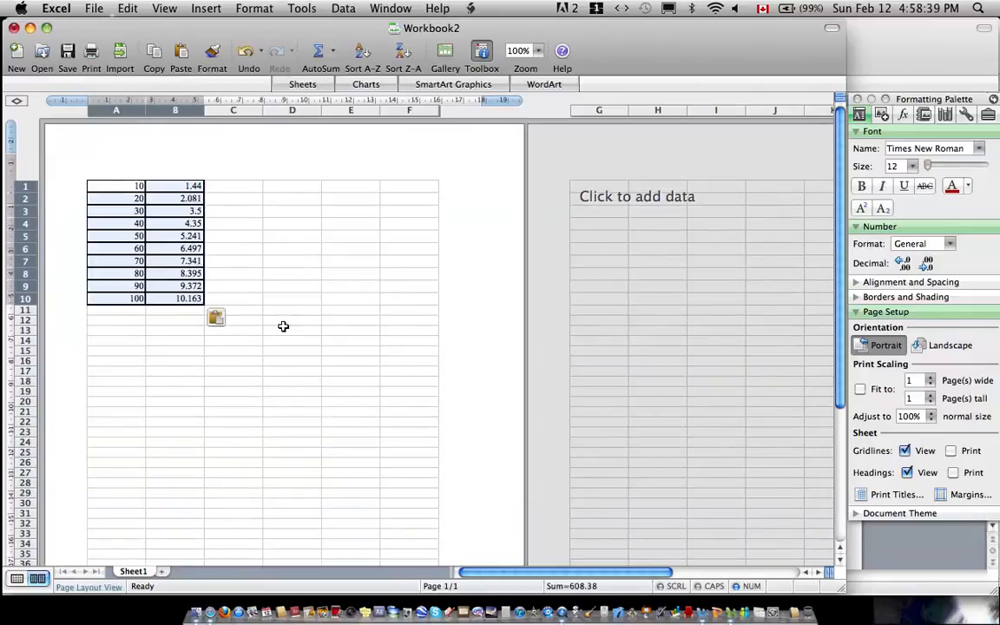
# Step: Select the sheet-count and thickness data in A1:B10 and show the XY Scatter chart gallery
pyautogui.click(116, 198)
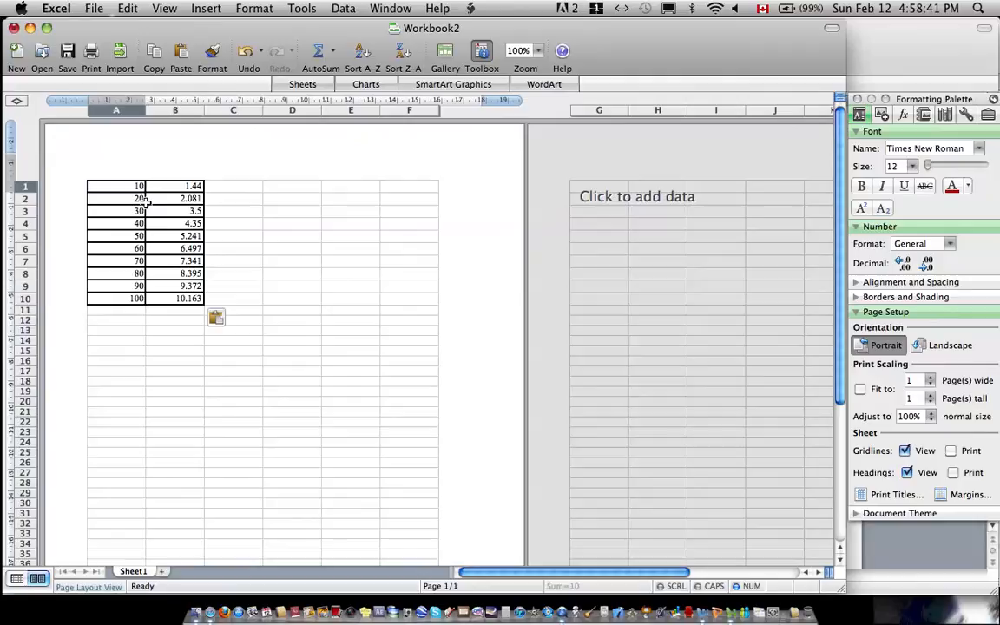
pyautogui.moveTo(139, 185); pyautogui.dragTo(182, 298)
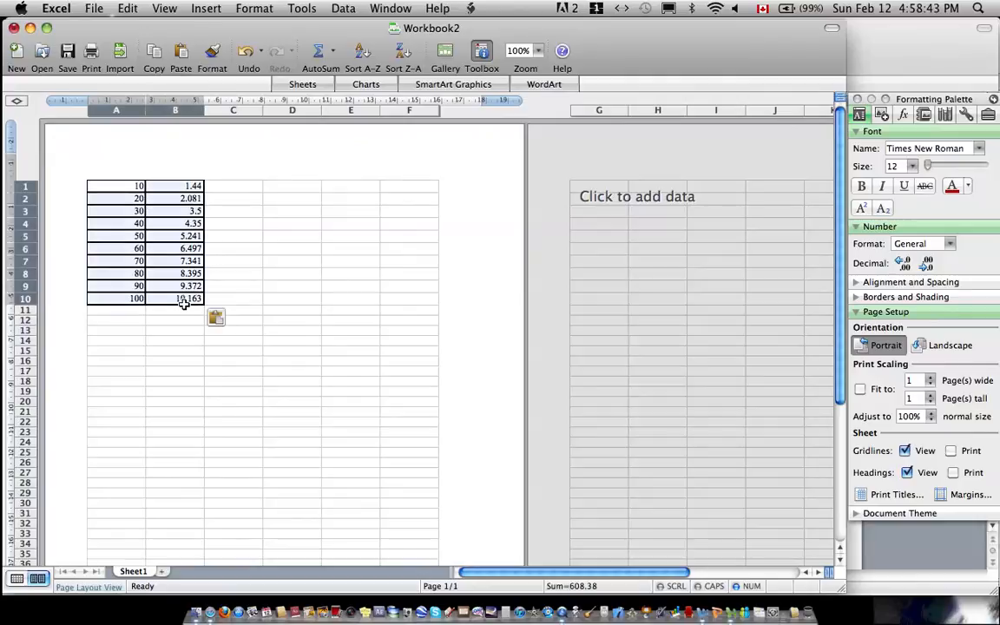
pyautogui.click(207, 7)
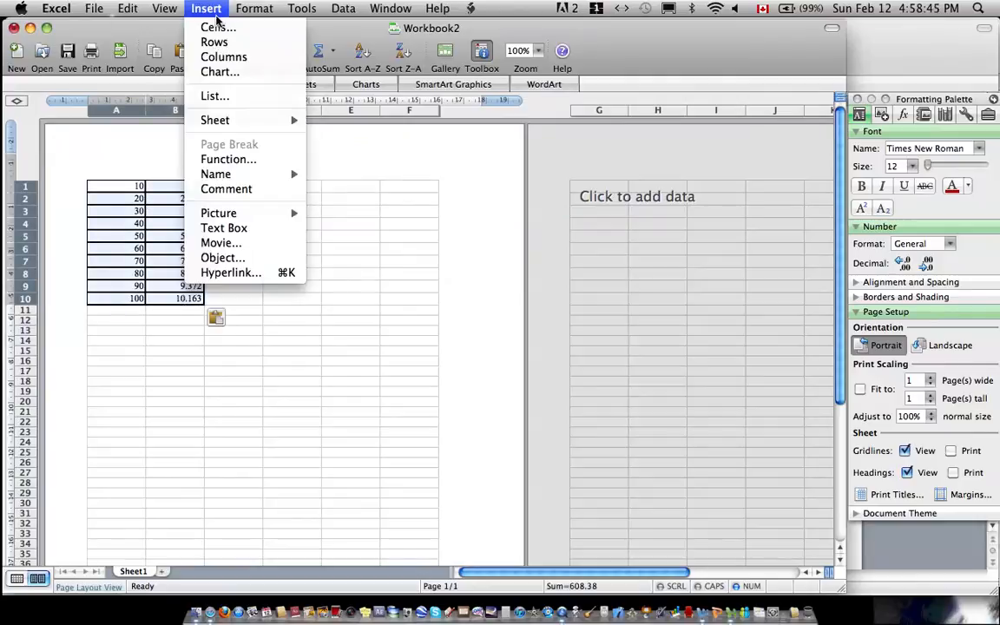
pyautogui.click(219, 72)
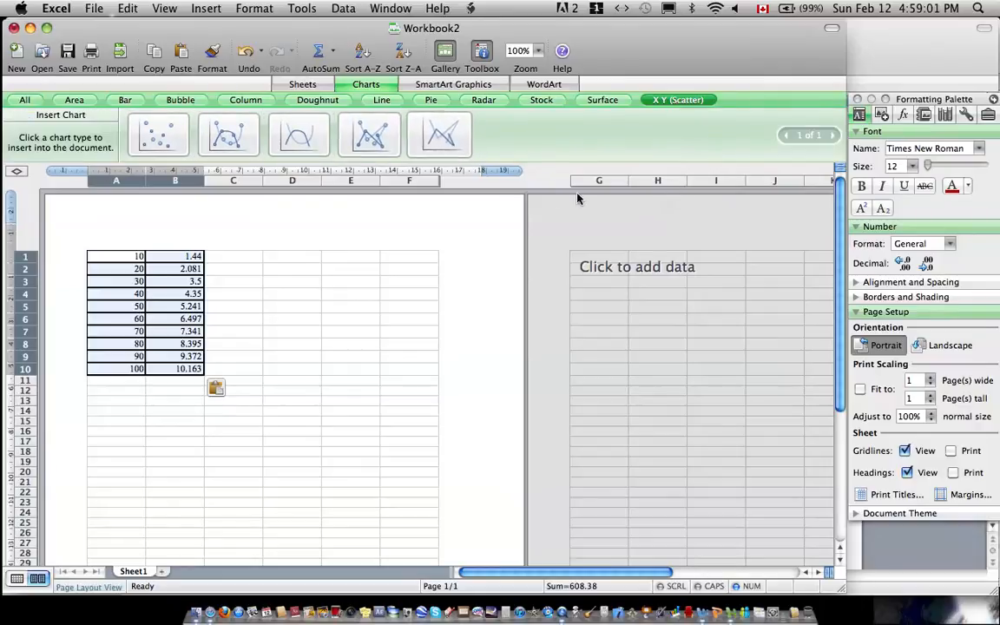
pyautogui.moveTo(228, 134)
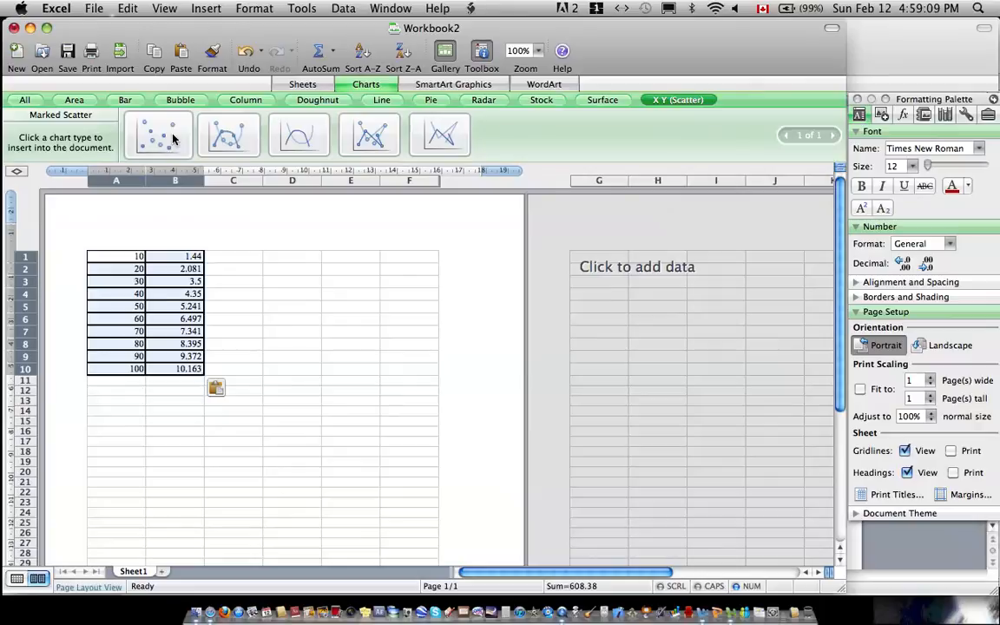
# Step: Insert a marked scatter chart of sheet count versus stack thickness
pyautogui.click(158, 135)
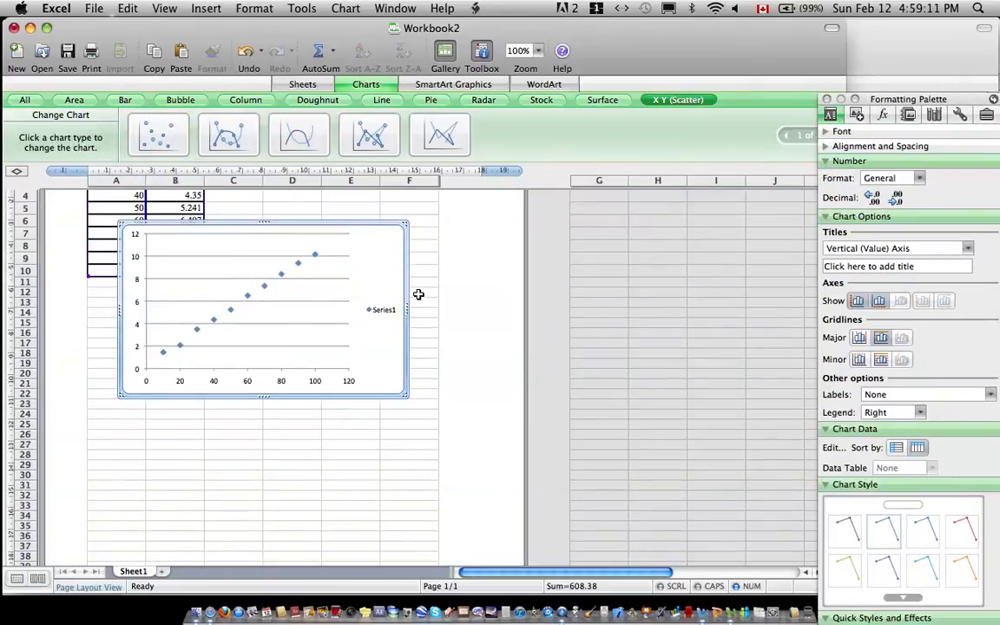
pyautogui.moveTo(401, 388)
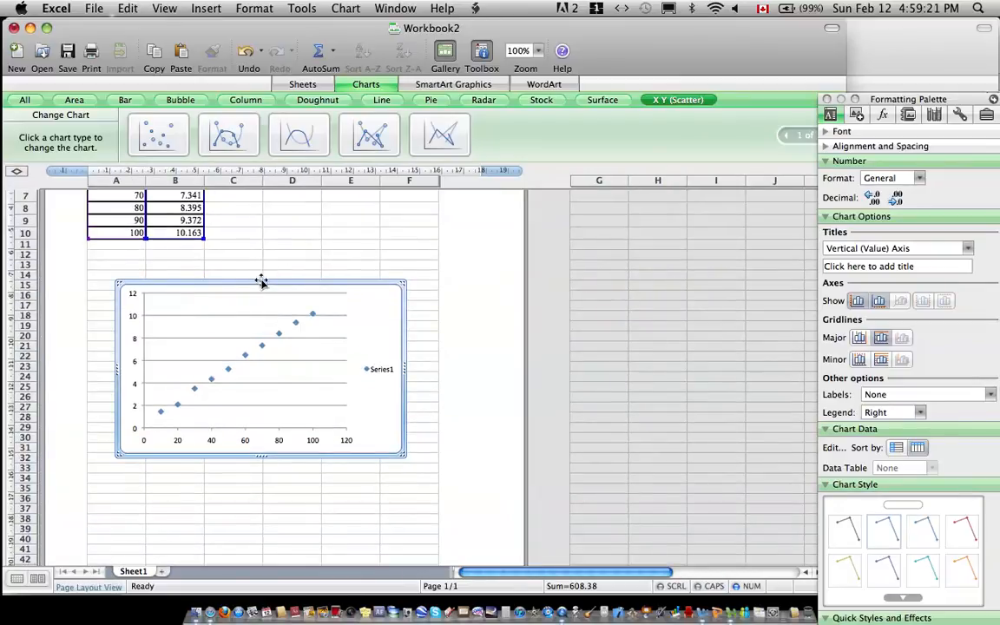
pyautogui.moveTo(161, 444)
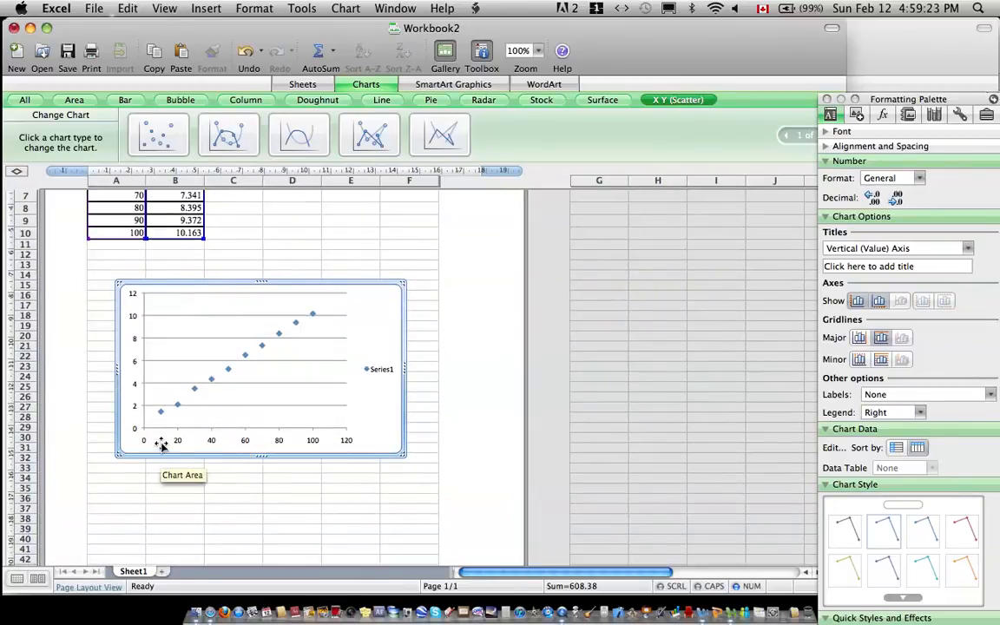
pyautogui.moveTo(268, 351)
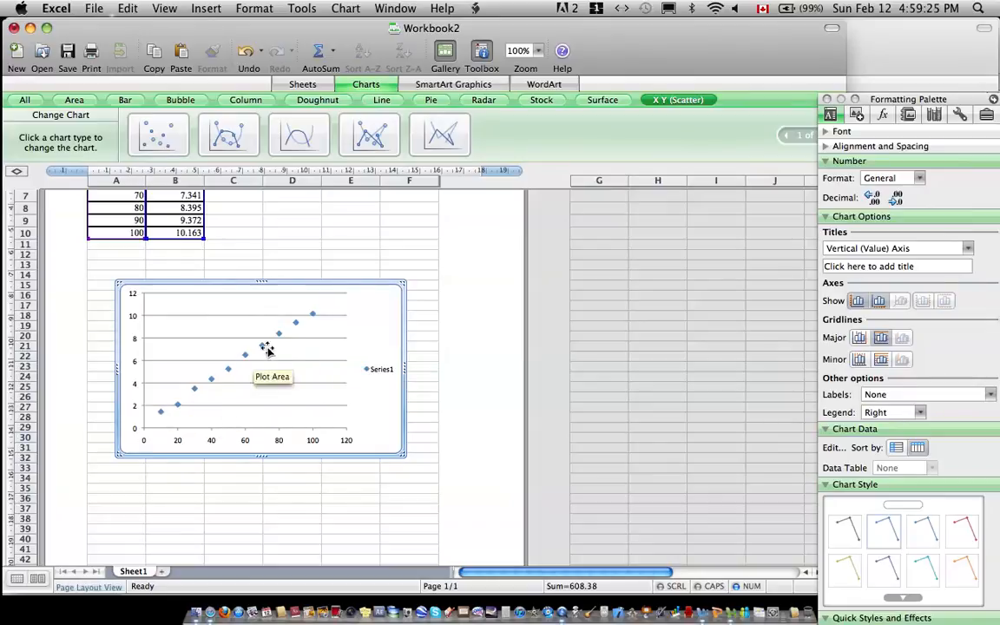
pyautogui.moveTo(160, 415)
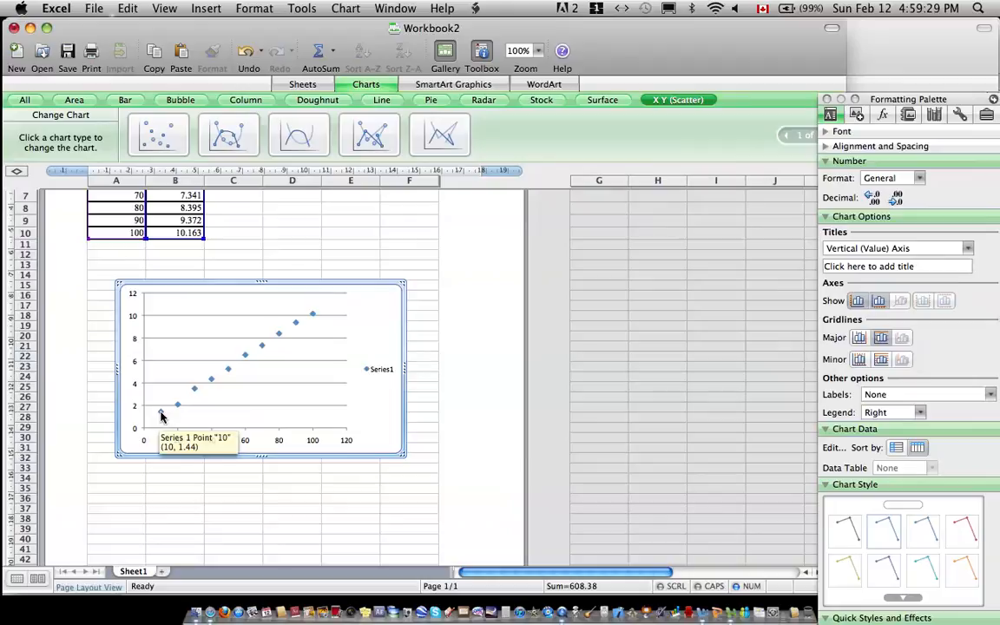
pyautogui.moveTo(152, 435)
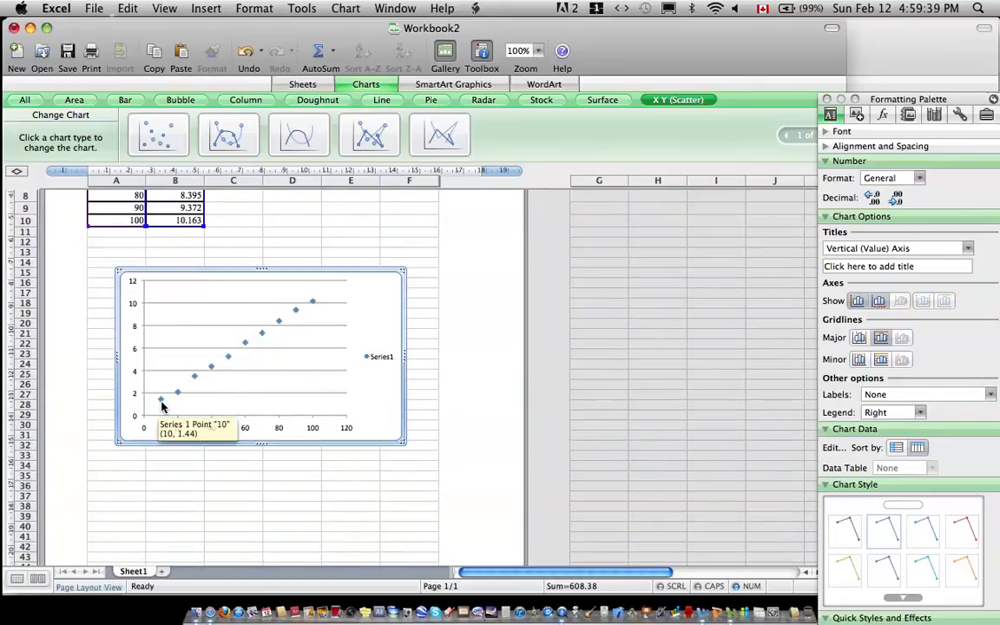
# Step: Add a linear trendline with a 5-period backward forecast and intercept fixed at 0
pyautogui.rightClick(160, 397)
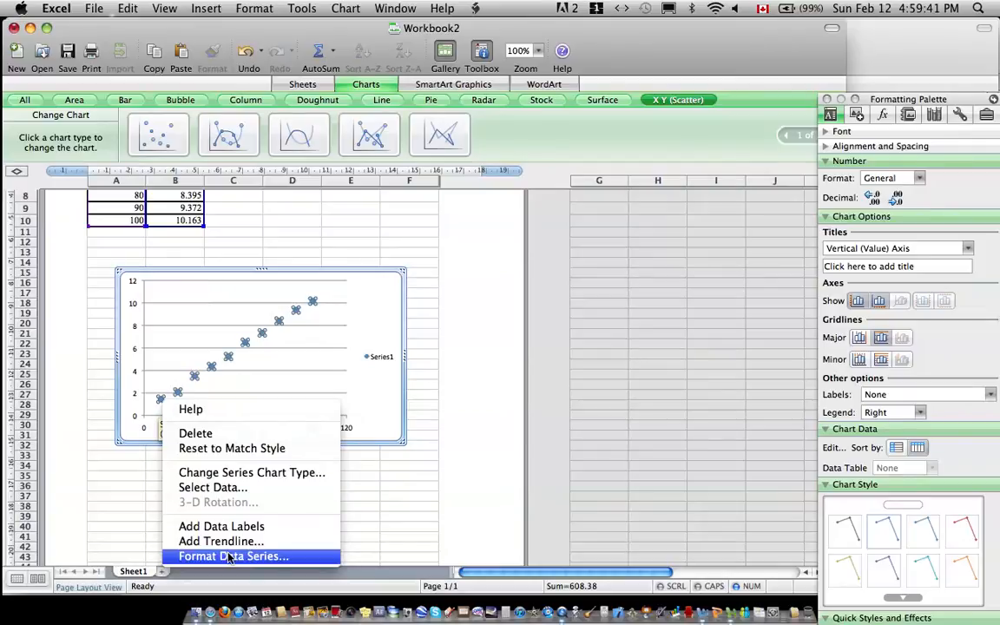
pyautogui.moveTo(221, 541)
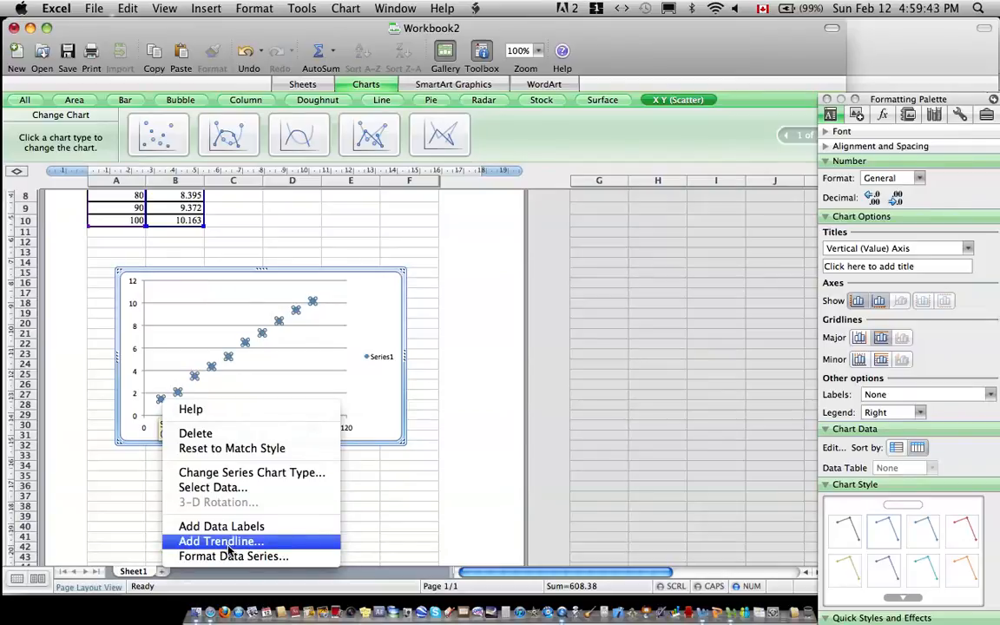
pyautogui.click(219, 540)
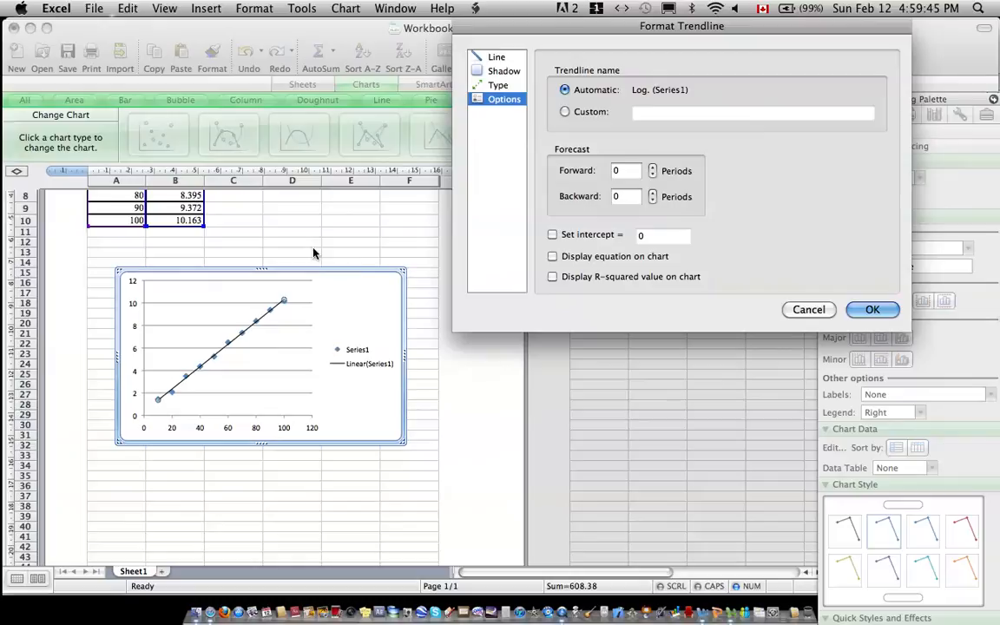
pyautogui.moveTo(603, 207)
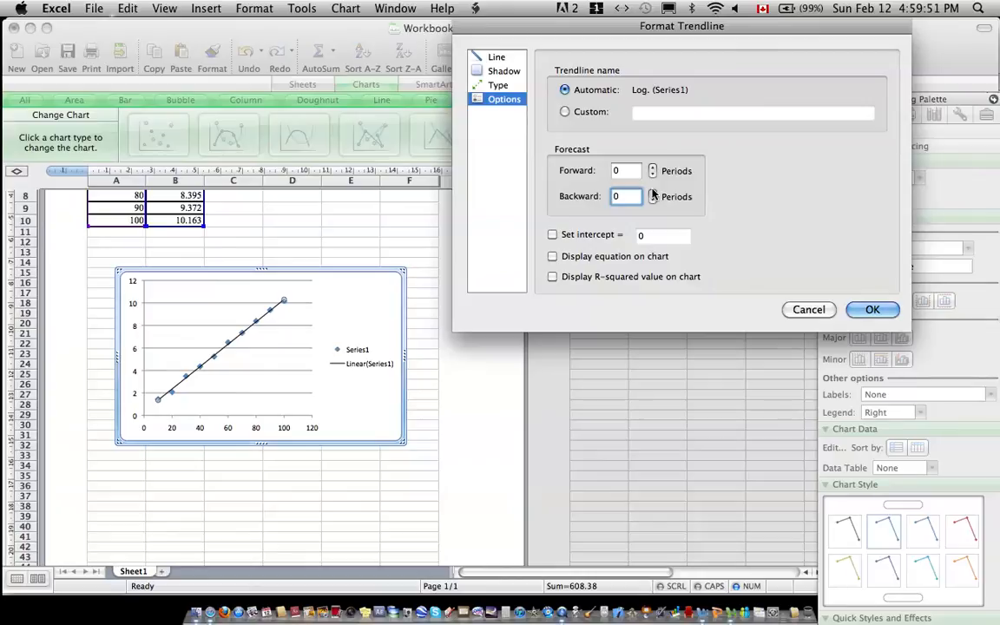
pyautogui.click(653, 192)
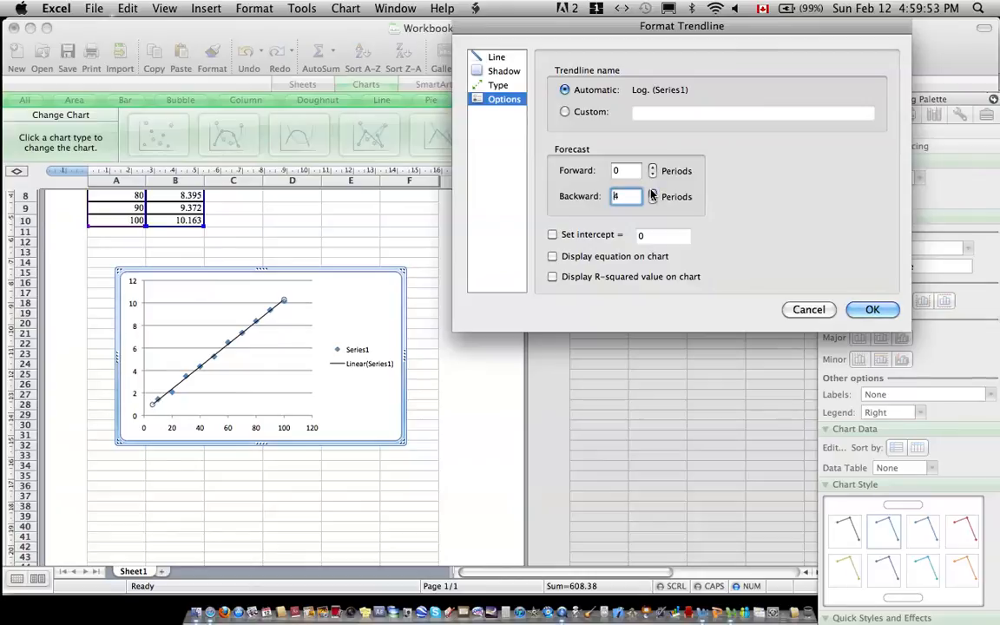
pyautogui.click(651, 191)
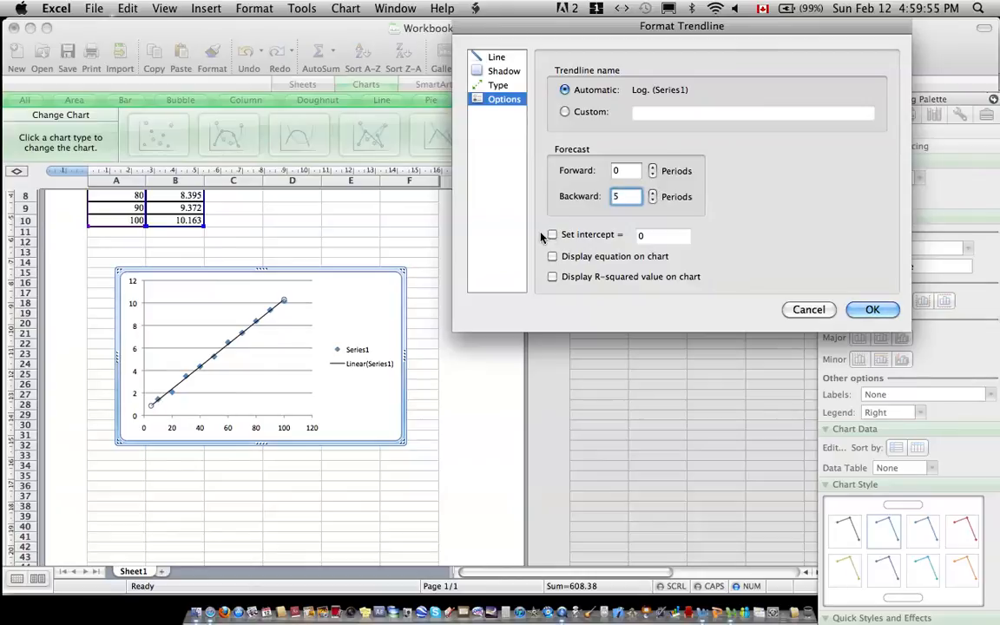
pyautogui.click(551, 235)
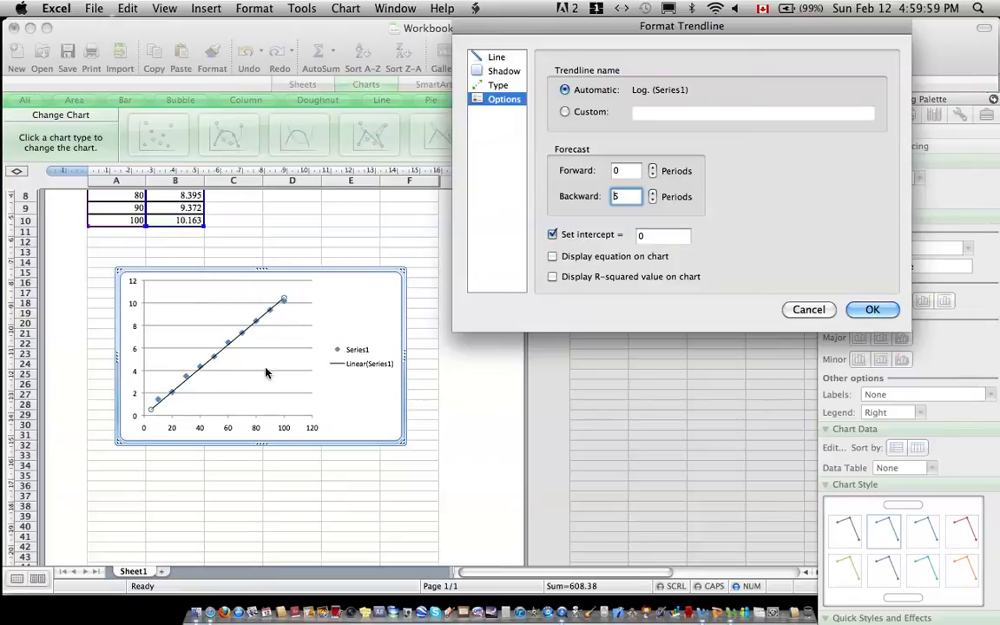
pyautogui.moveTo(42, 548)
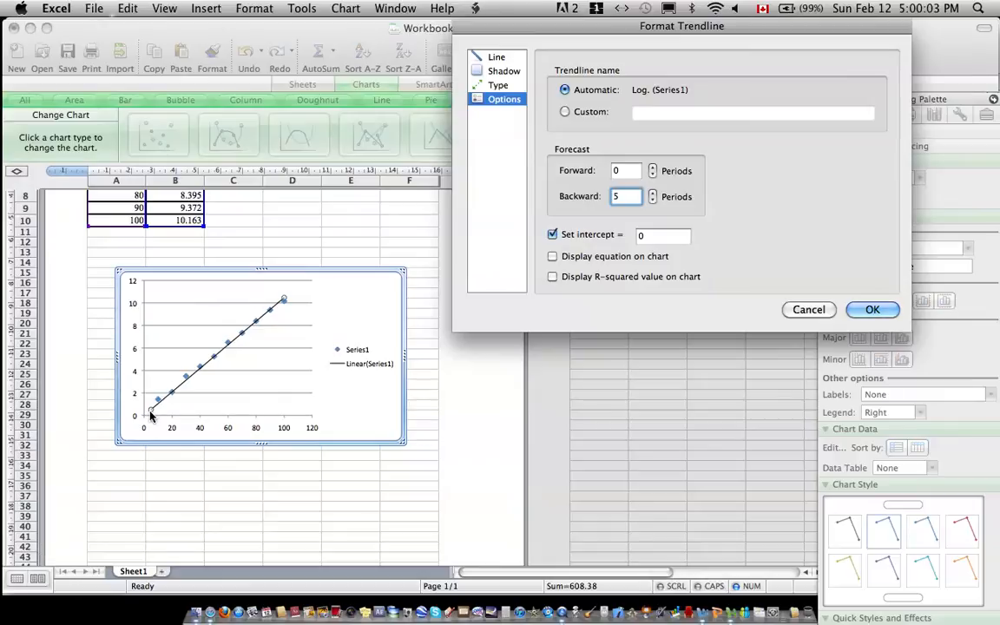
pyautogui.moveTo(191, 377)
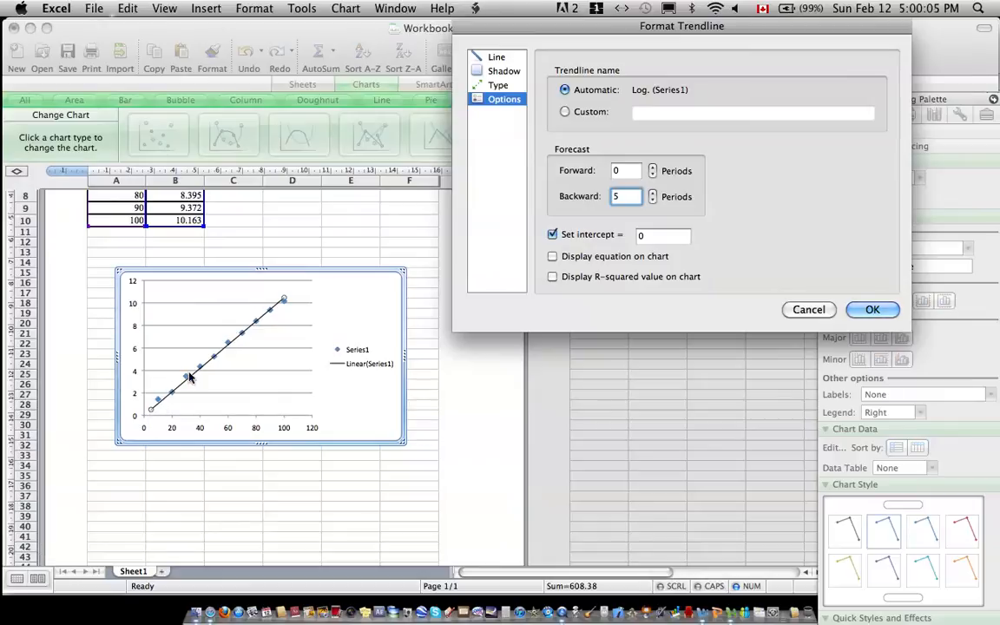
pyautogui.moveTo(286, 303)
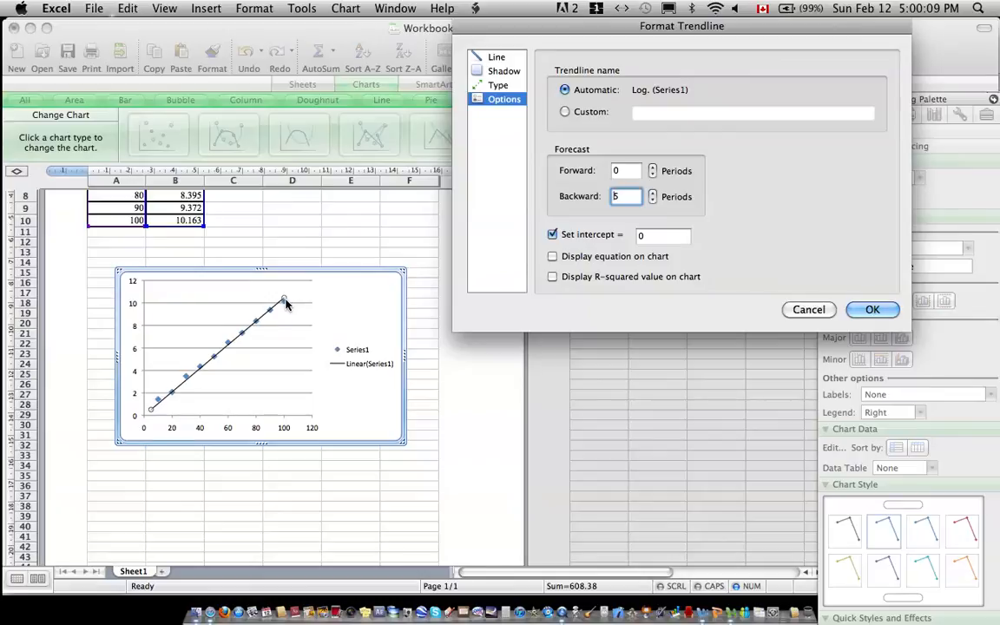
pyautogui.moveTo(143, 425)
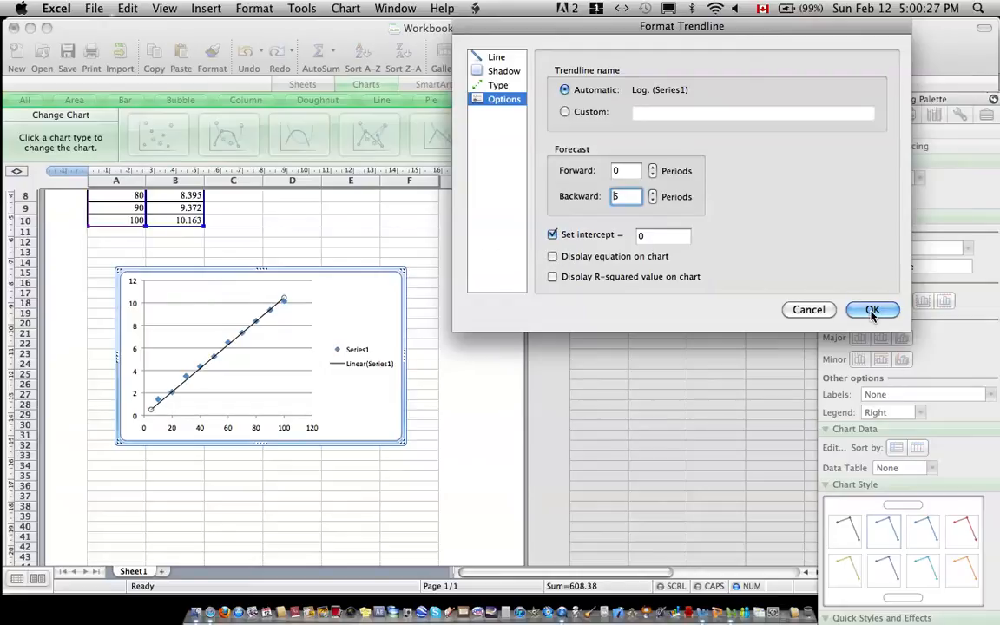
pyautogui.click(872, 310)
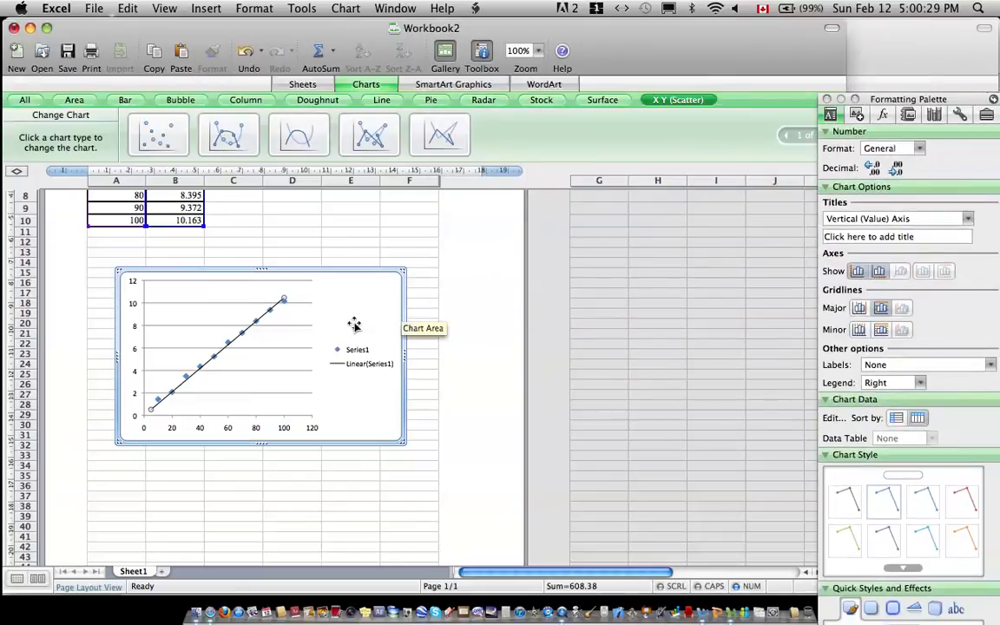
pyautogui.moveTo(485, 538)
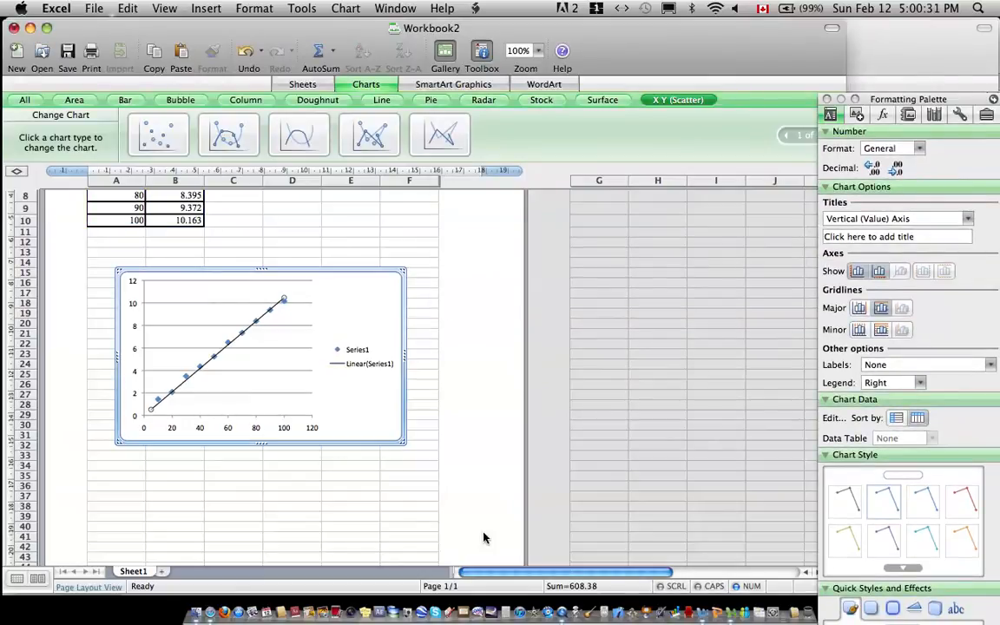
pyautogui.moveTo(159, 404)
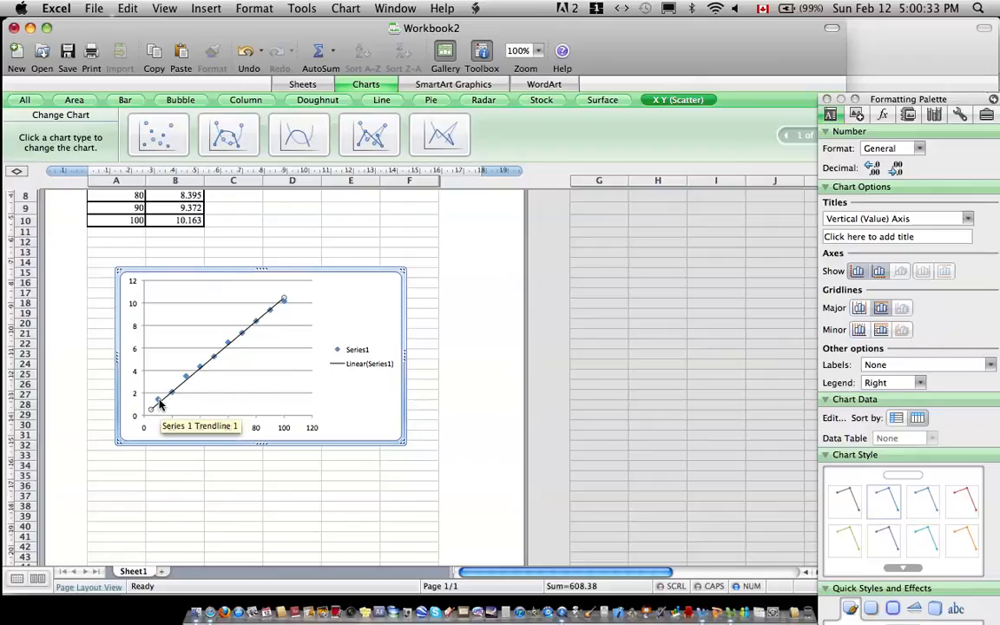
# Step: Bring up the data series shortcut menu from a plotted data point
pyautogui.rightClick(156, 404)
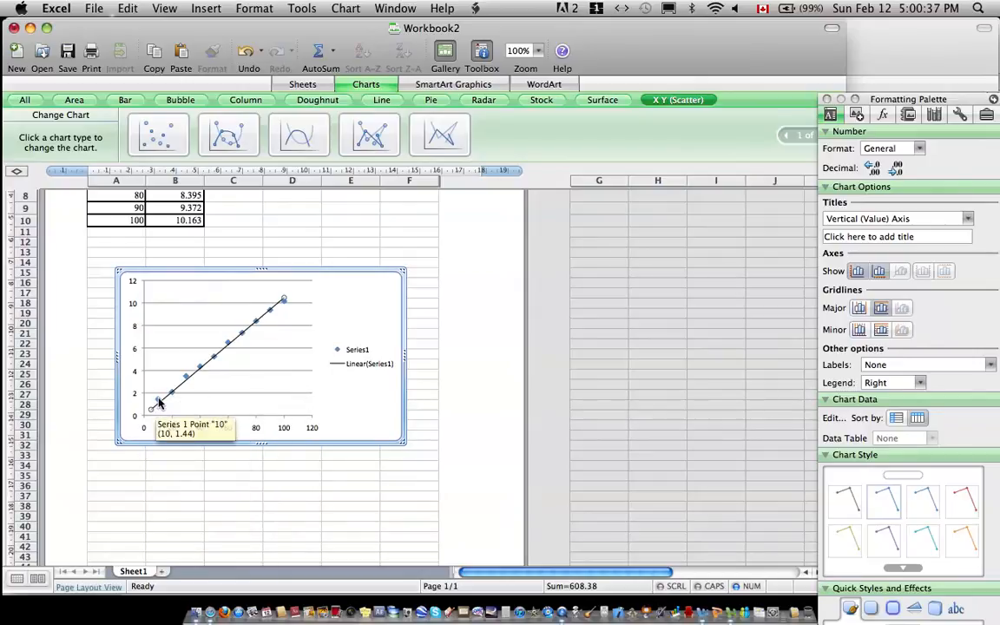
pyautogui.rightClick(159, 404)
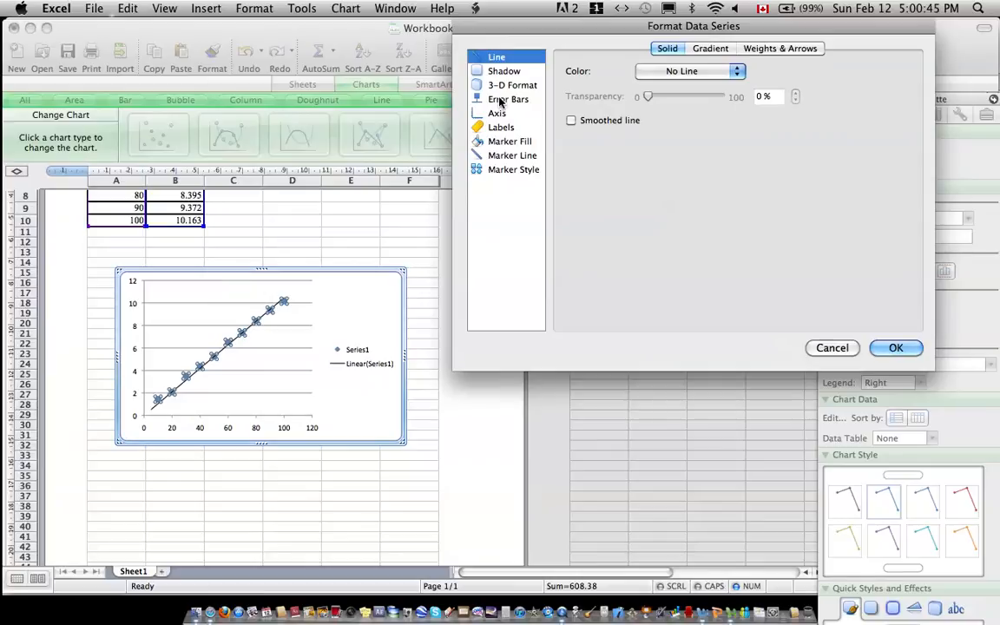
# Step: Set the series' horizontal error bars to None
pyautogui.click(509, 98)
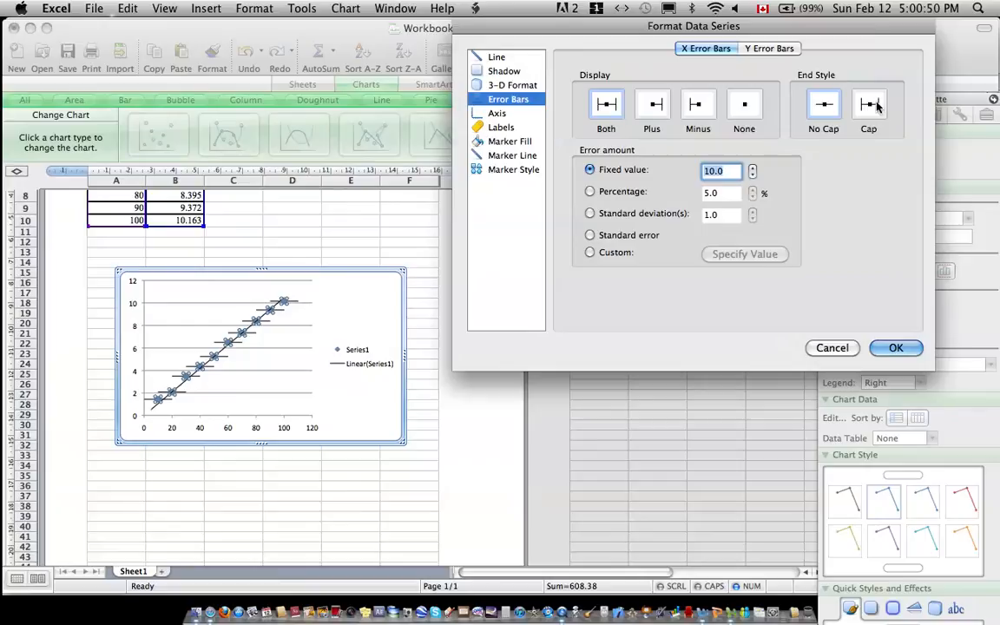
pyautogui.click(868, 104)
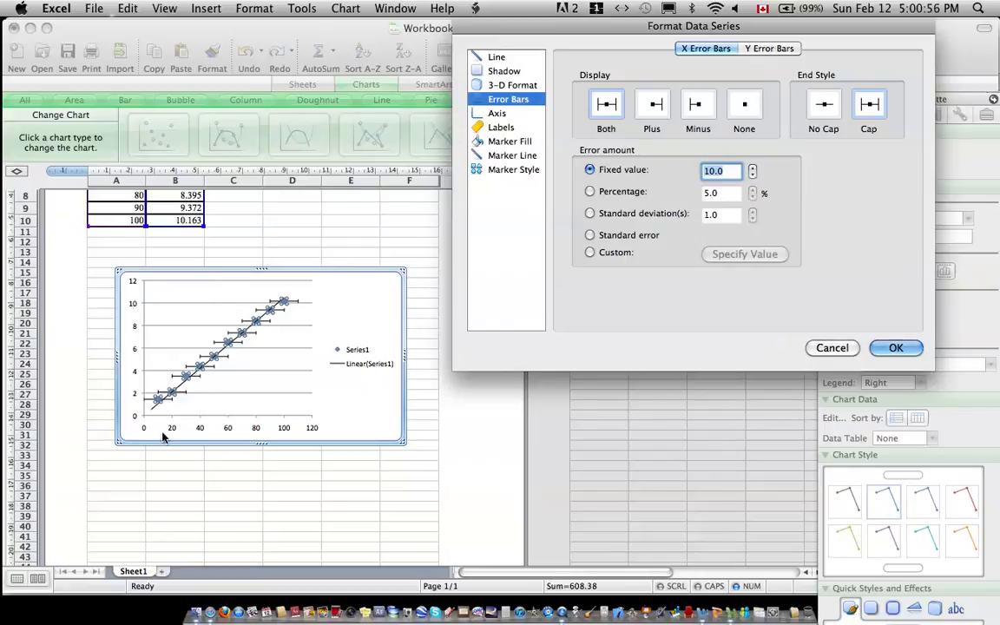
pyautogui.moveTo(159, 429)
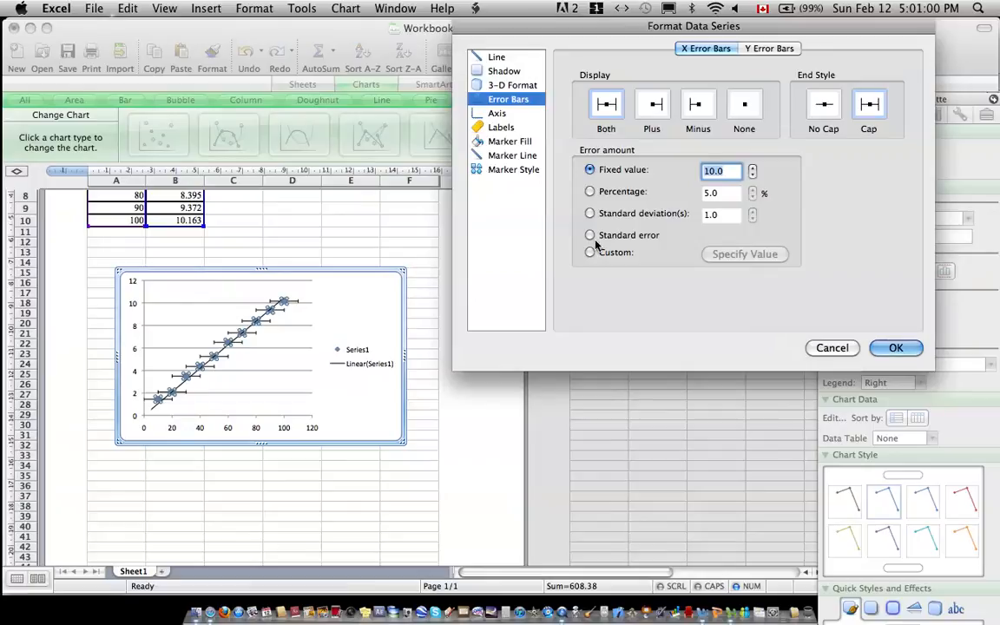
pyautogui.moveTo(699, 281)
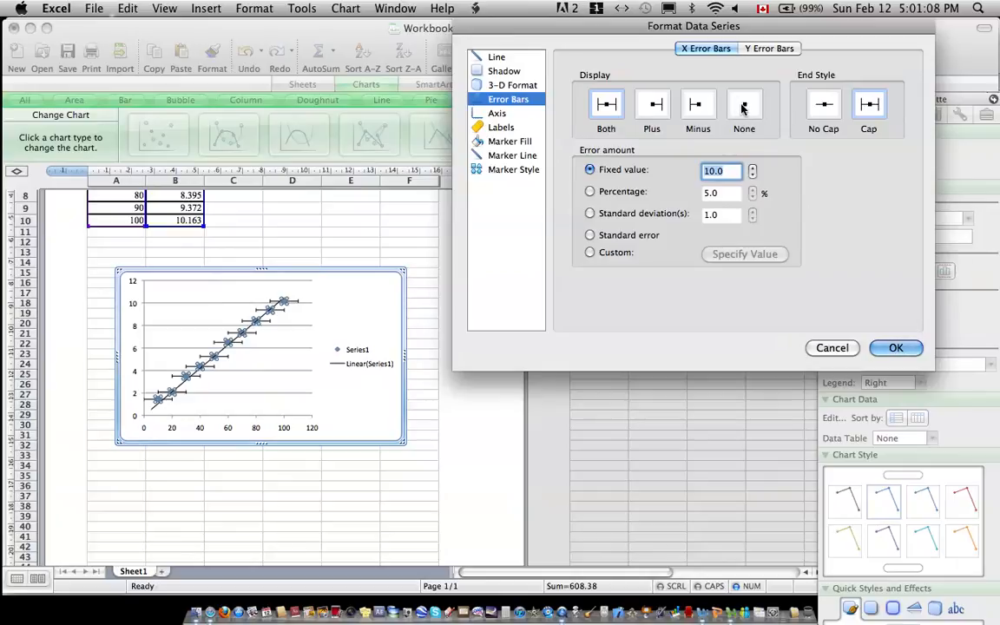
pyautogui.click(744, 104)
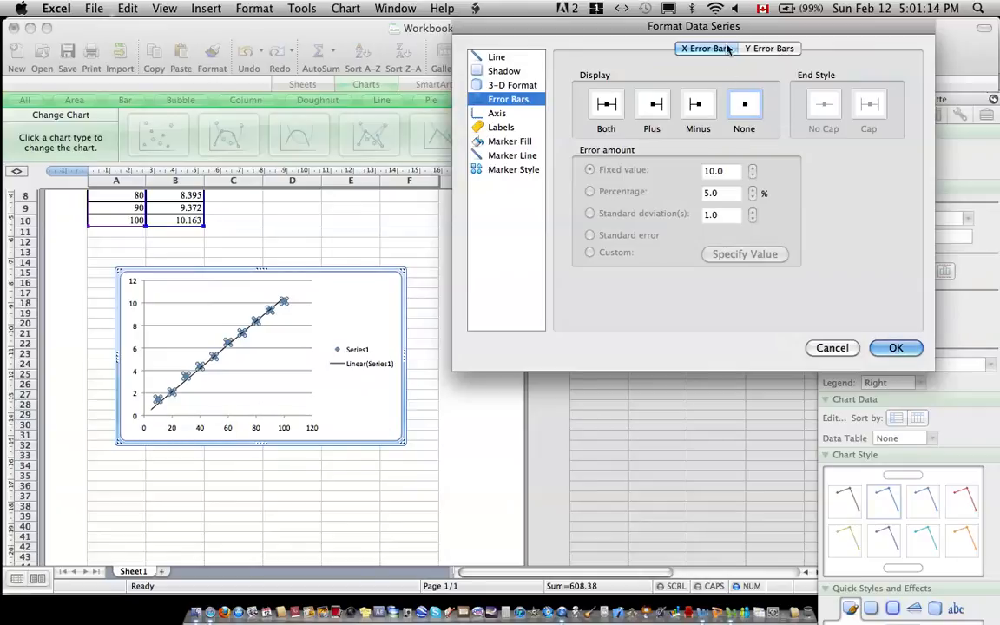
# Step: Give the vertical error bars Both direction, end caps and fixed value 1
pyautogui.click(769, 47)
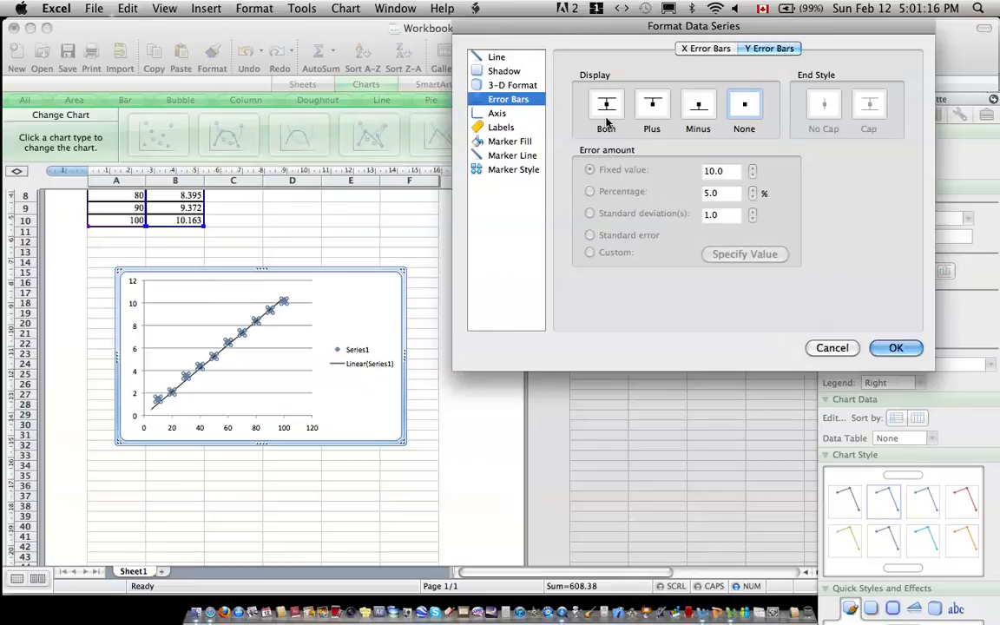
pyautogui.click(606, 104)
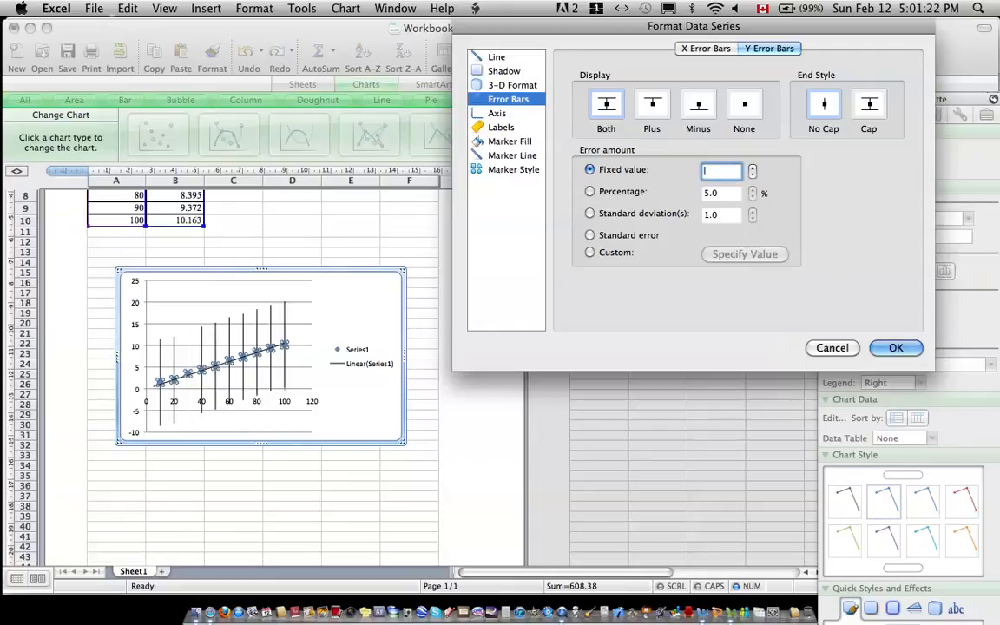
pyautogui.write('1')
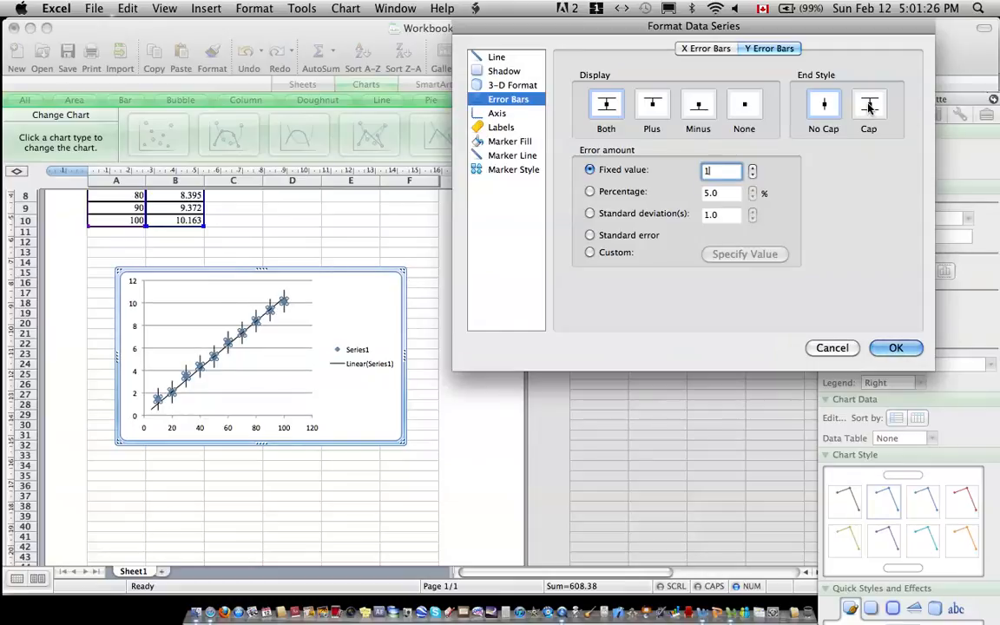
pyautogui.click(868, 104)
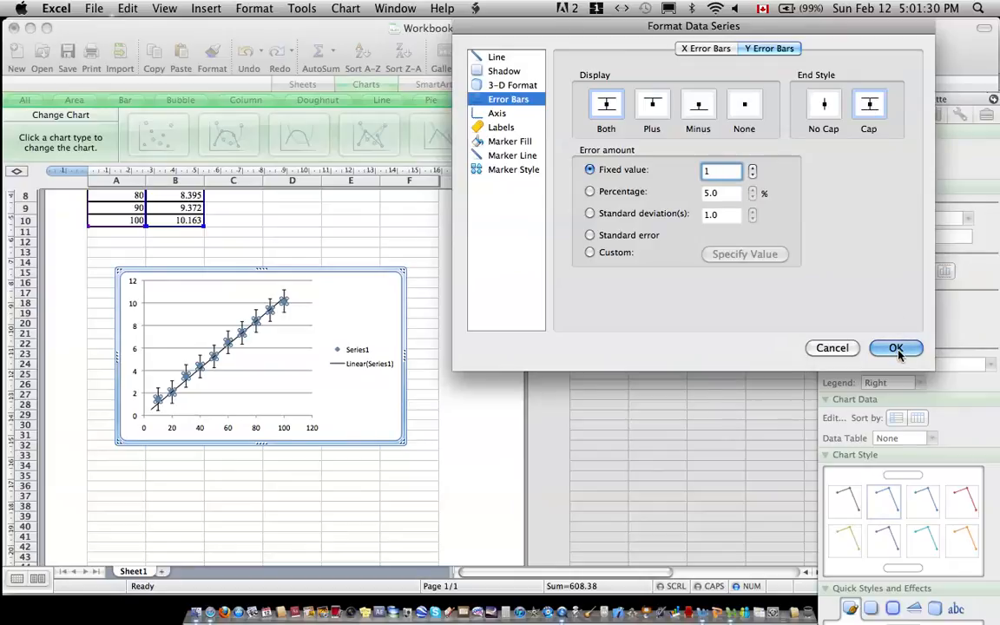
pyautogui.click(895, 347)
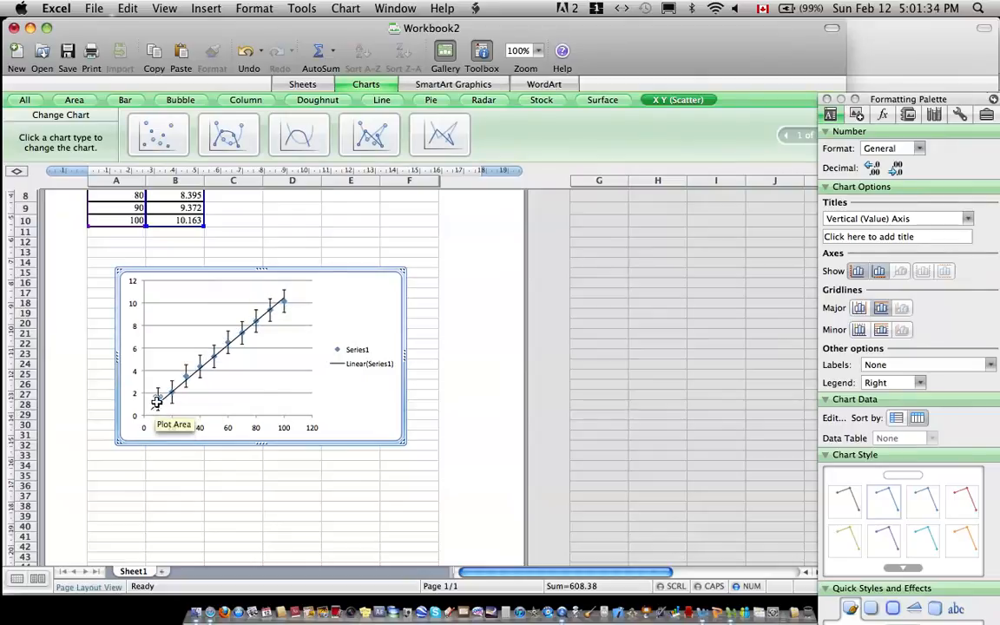
pyautogui.rightClick(157, 397)
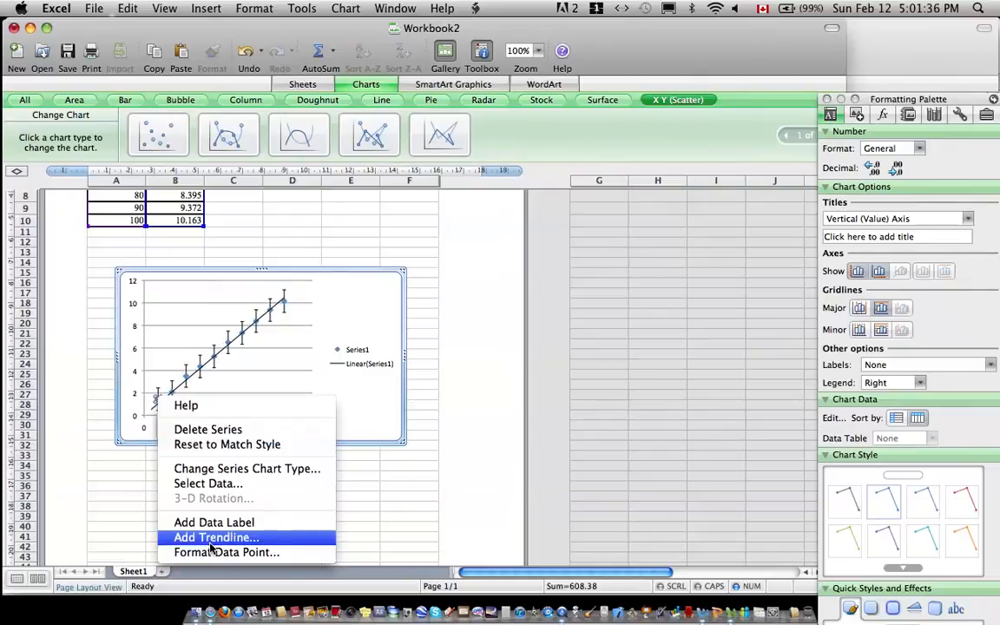
pyautogui.click(226, 552)
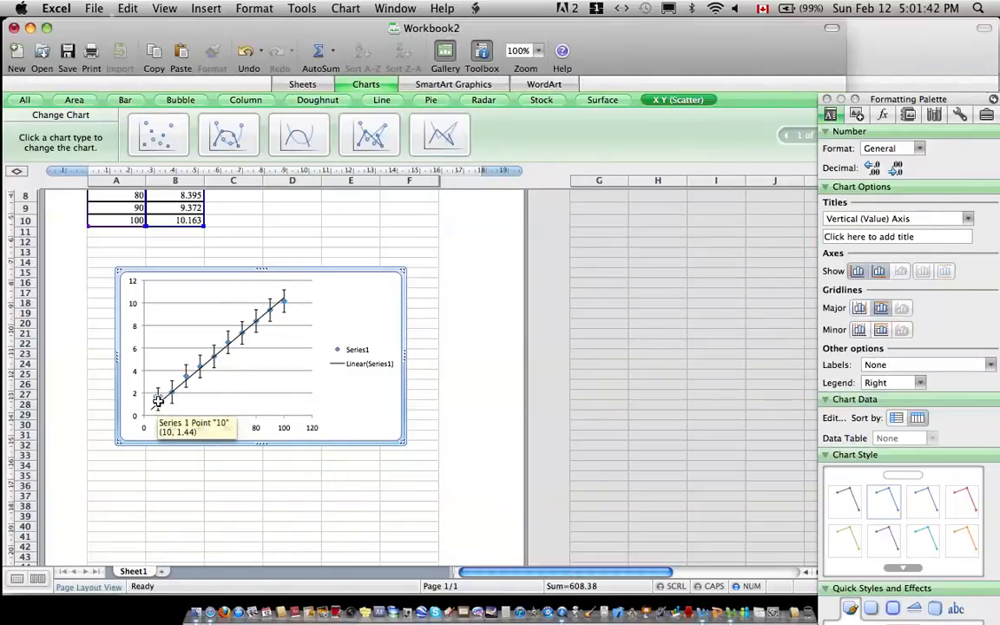
pyautogui.doubleClick(158, 398)
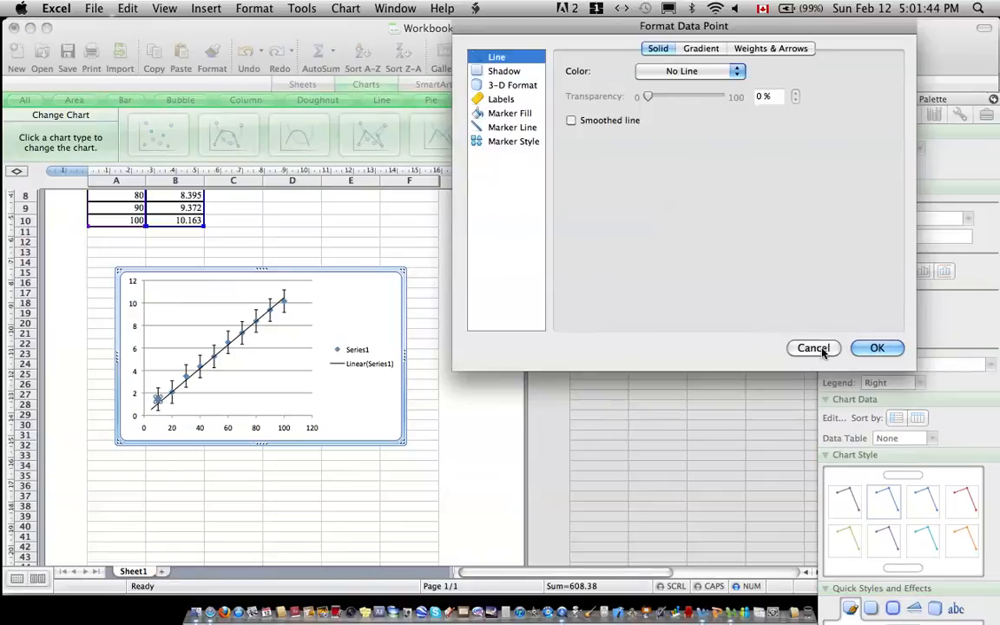
pyautogui.click(813, 348)
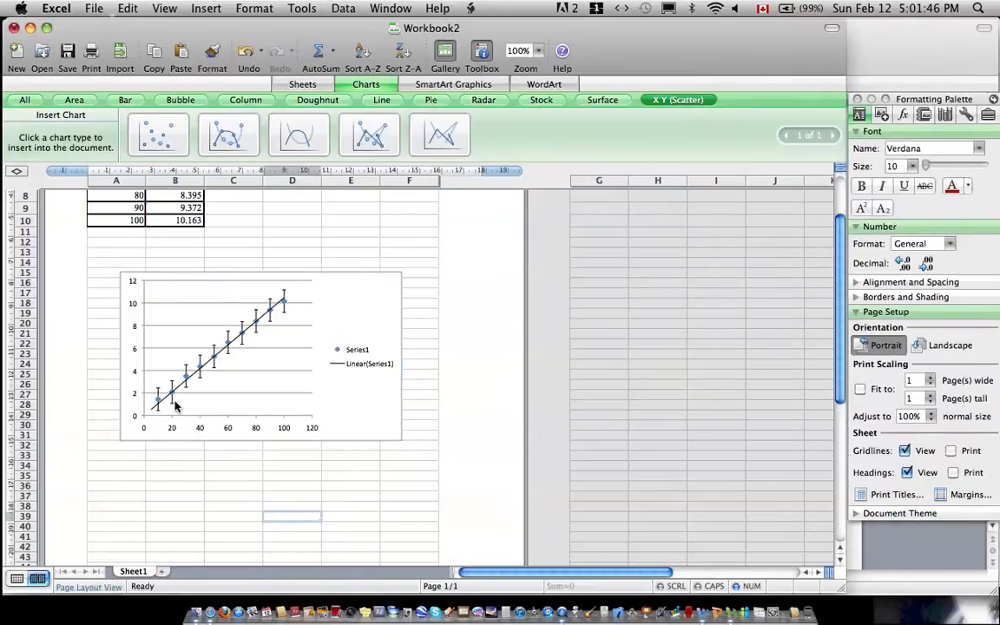
pyautogui.rightClick(173, 395)
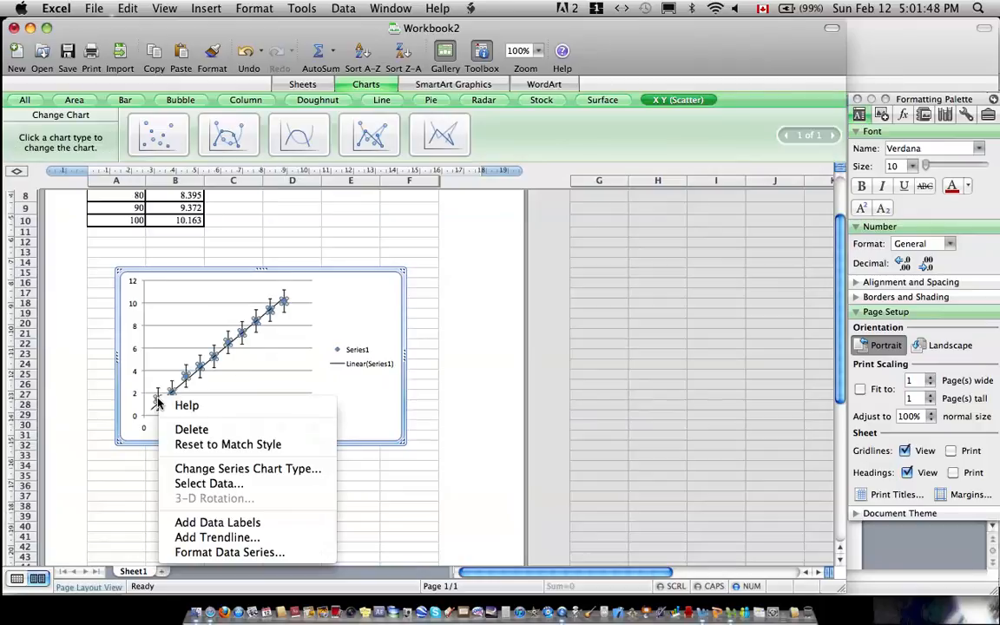
# Step: Reopen vertical error bar settings, trying standard deviation, standard error and fixed value amounts
pyautogui.click(229, 552)
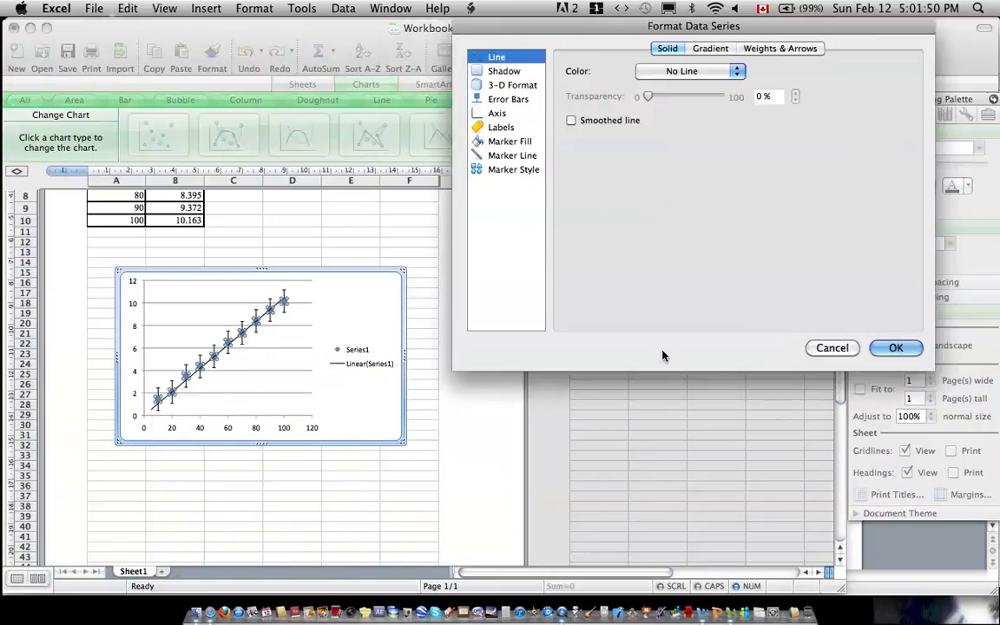
pyautogui.click(509, 98)
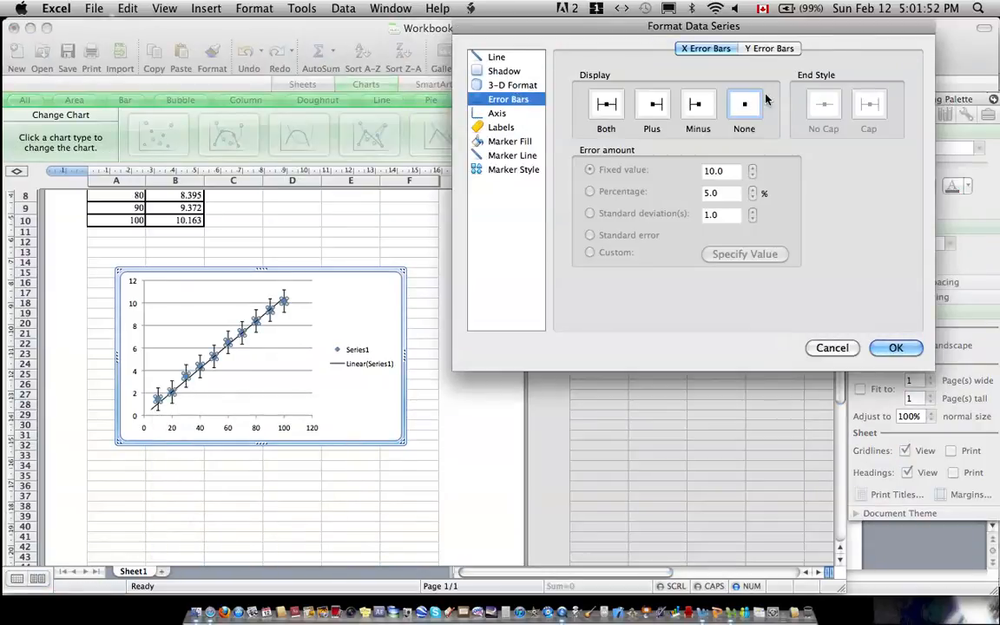
pyautogui.click(769, 48)
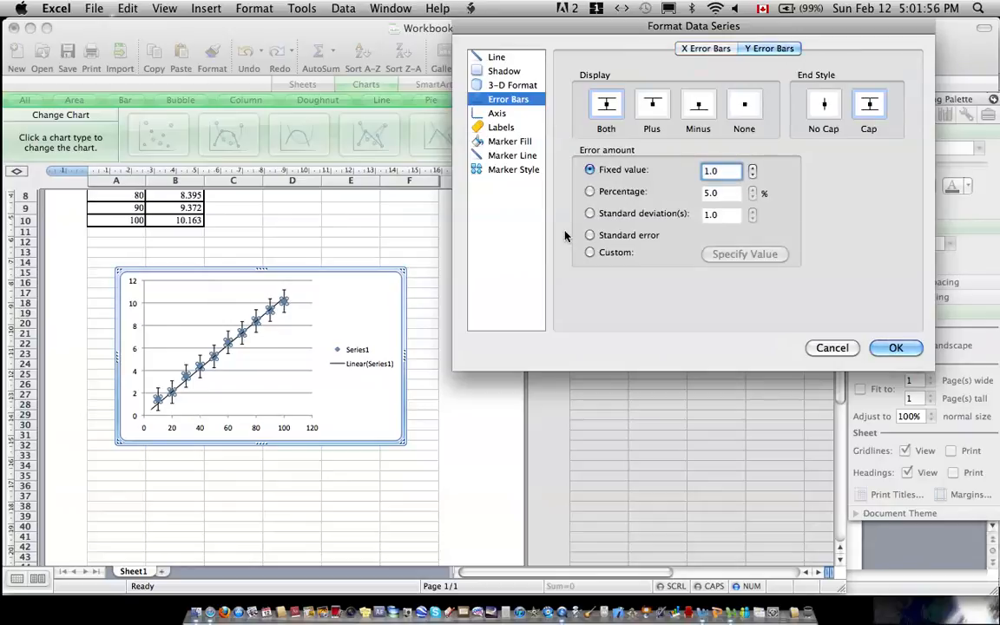
pyautogui.click(590, 214)
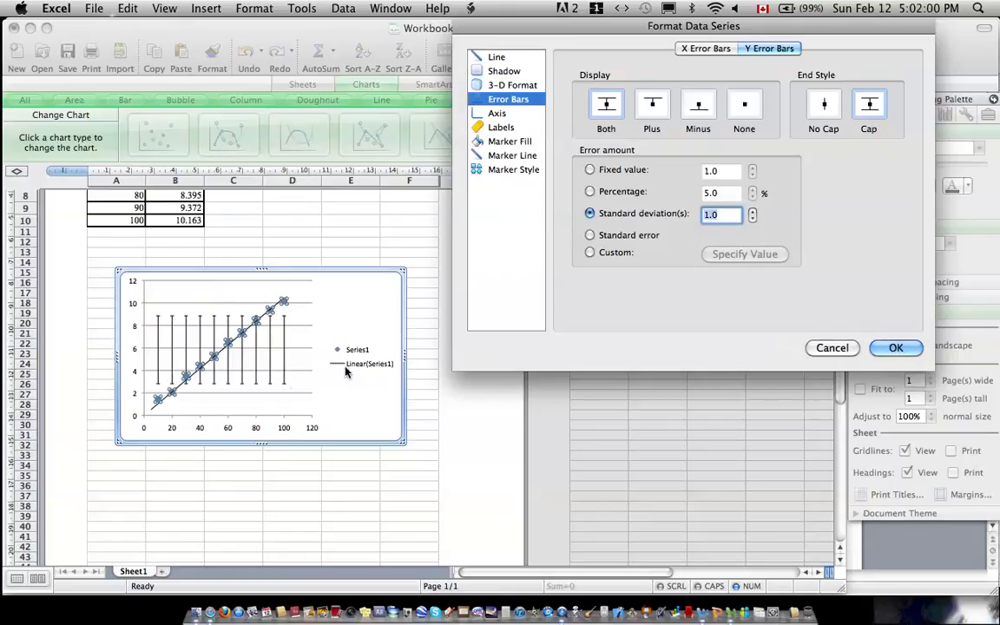
pyautogui.click(590, 169)
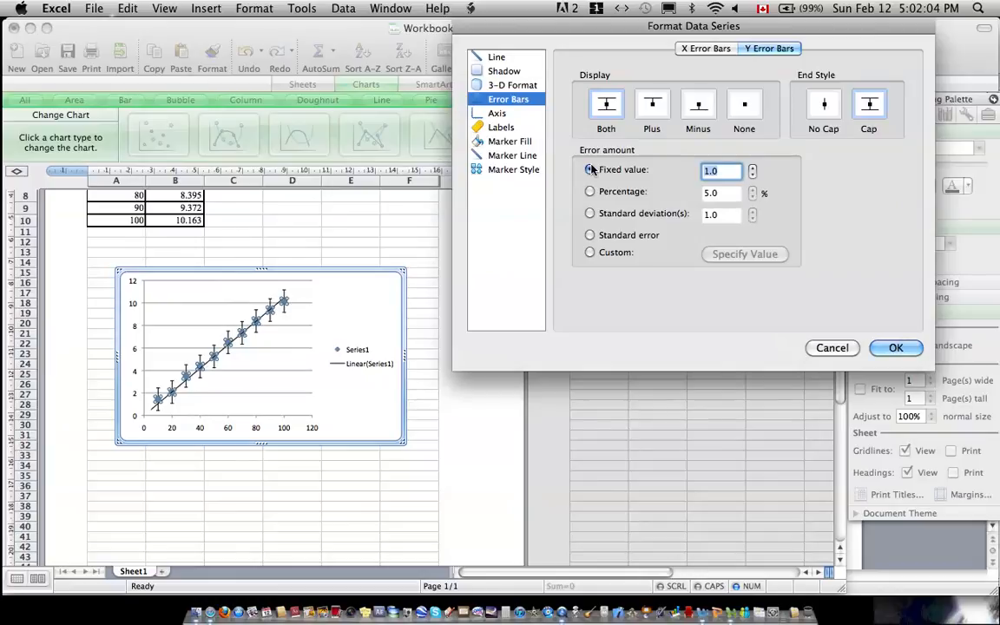
pyautogui.click(590, 170)
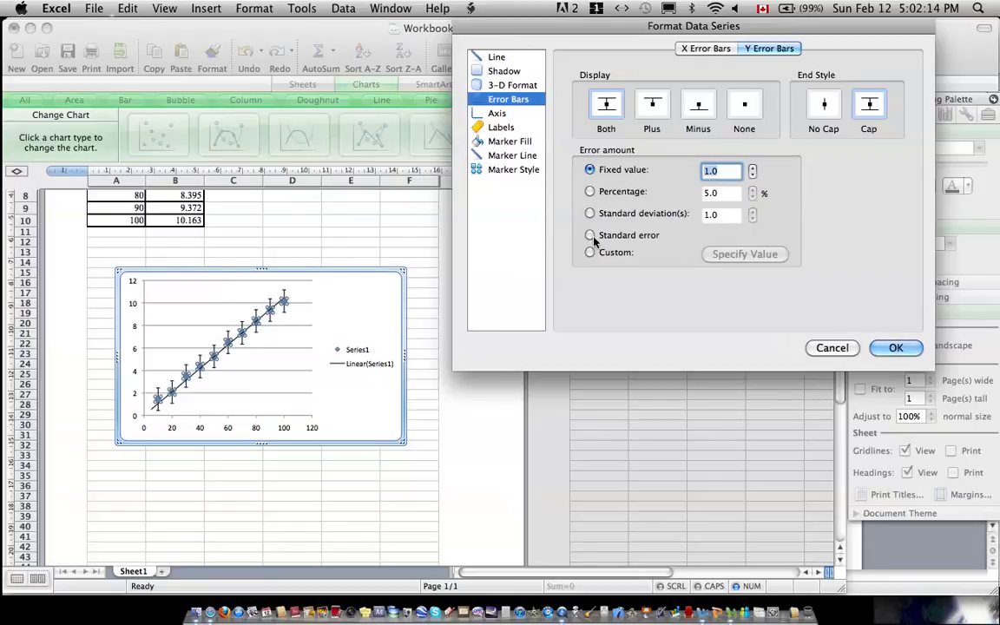
pyautogui.click(590, 235)
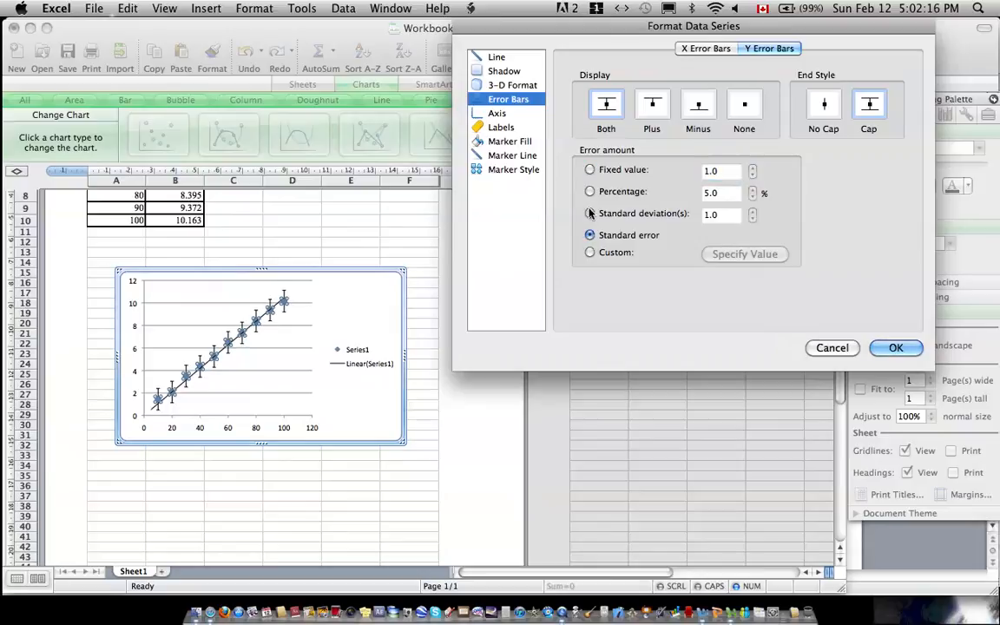
pyautogui.click(590, 170)
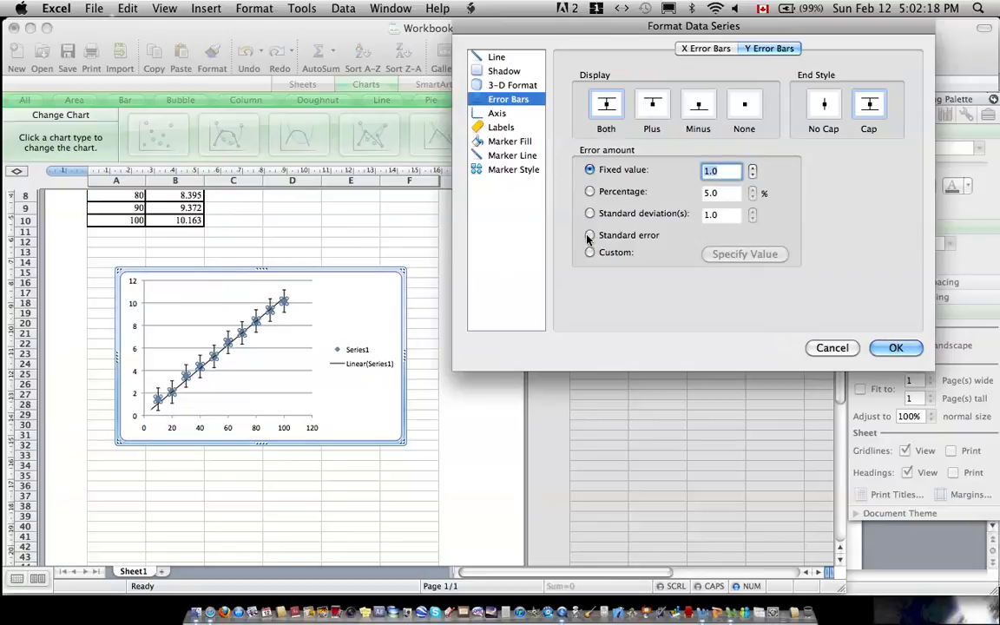
# Step: Set vertical error bars to custom positive and negative values of 1
pyautogui.click(590, 251)
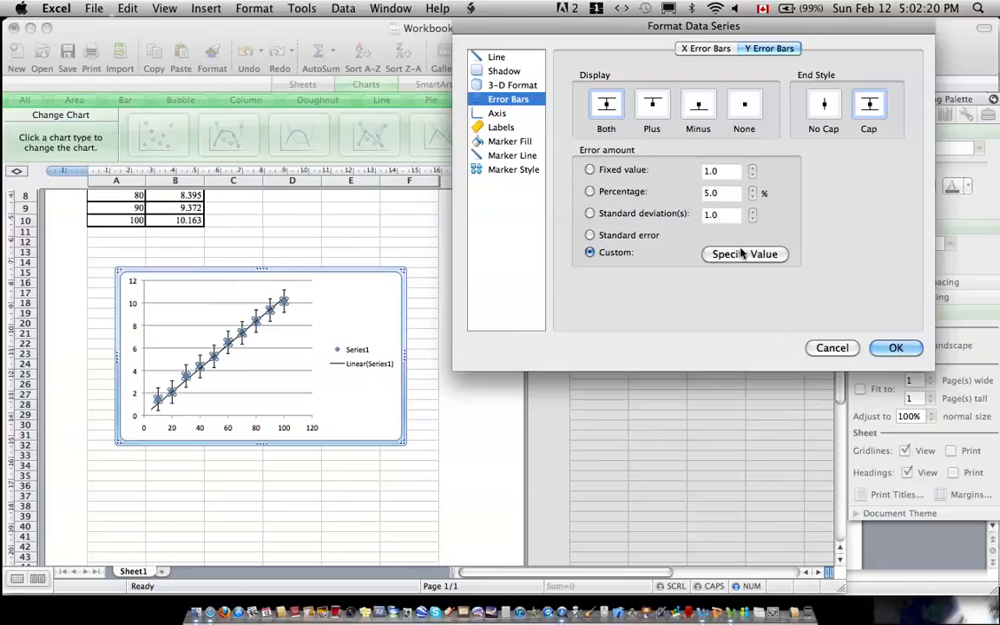
pyautogui.click(744, 253)
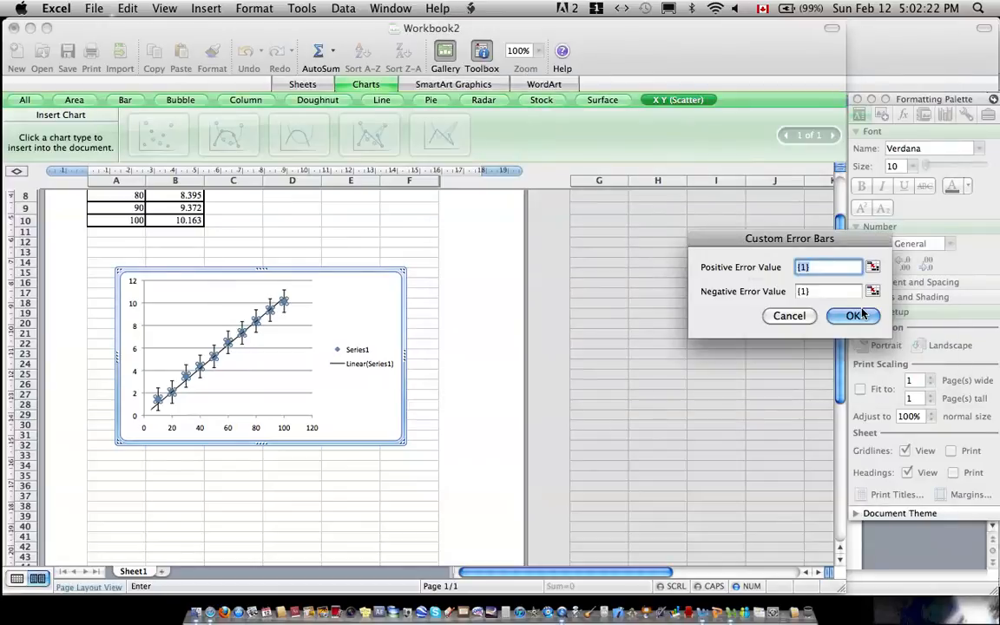
pyautogui.click(853, 315)
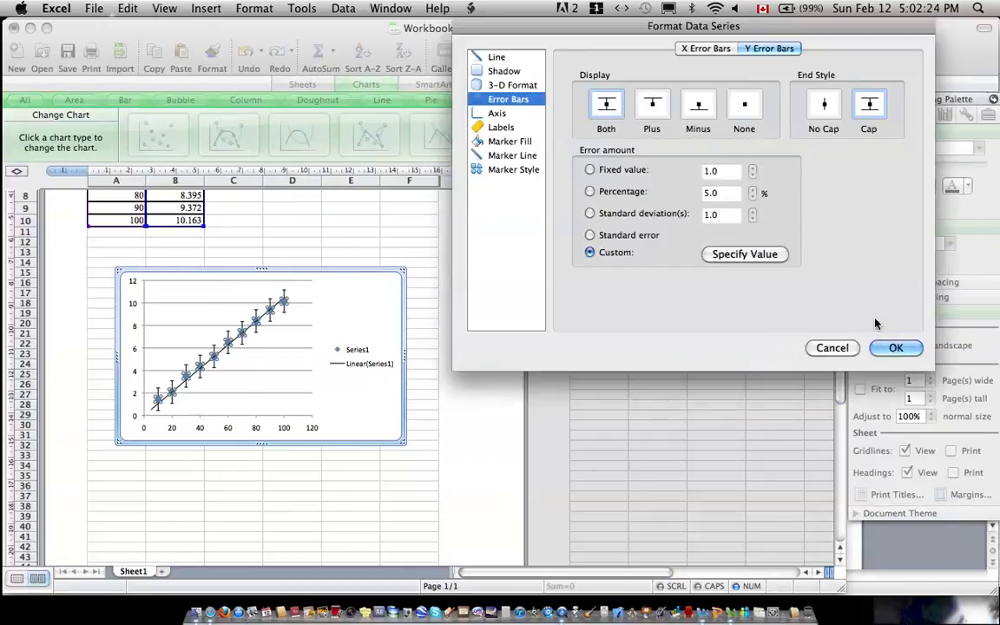
pyautogui.click(896, 347)
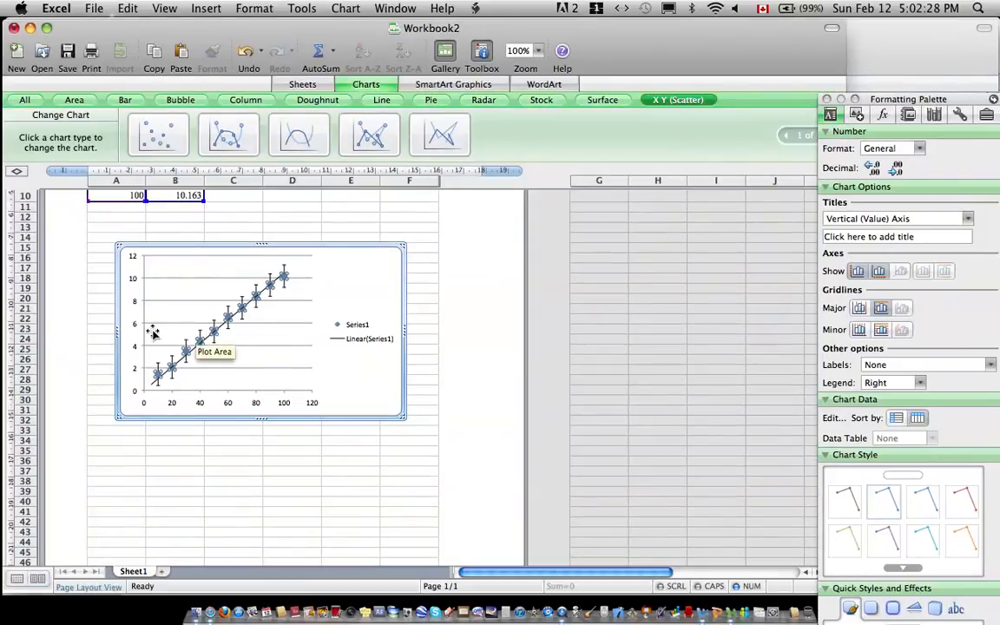
pyautogui.moveTo(809, 397)
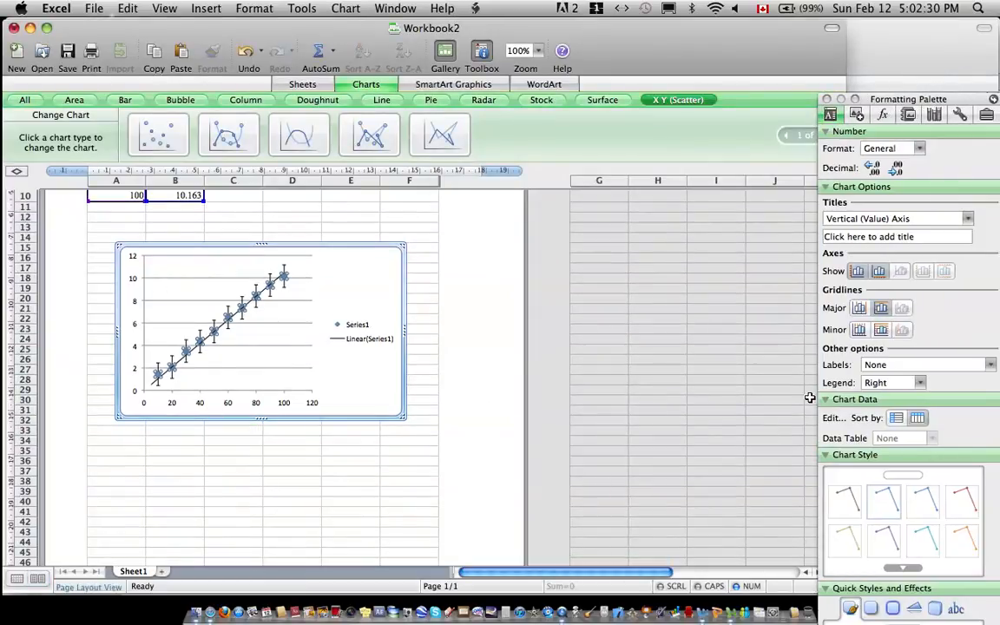
pyautogui.moveTo(228, 408)
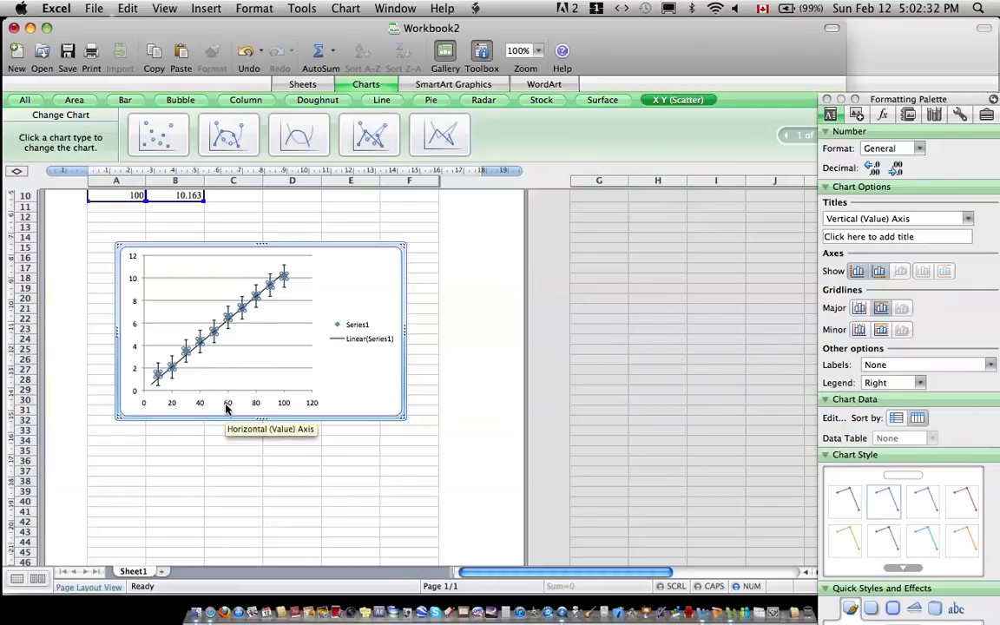
# Step: Rescale the horizontal axis to run 0 to 110 with major units of 10
pyautogui.doubleClick(227, 402)
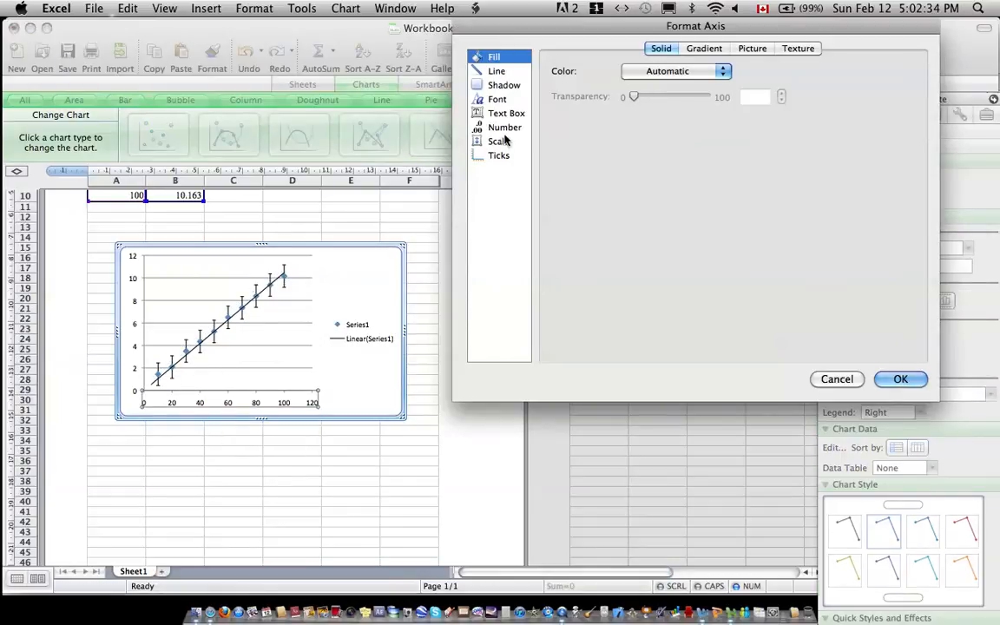
pyautogui.click(498, 141)
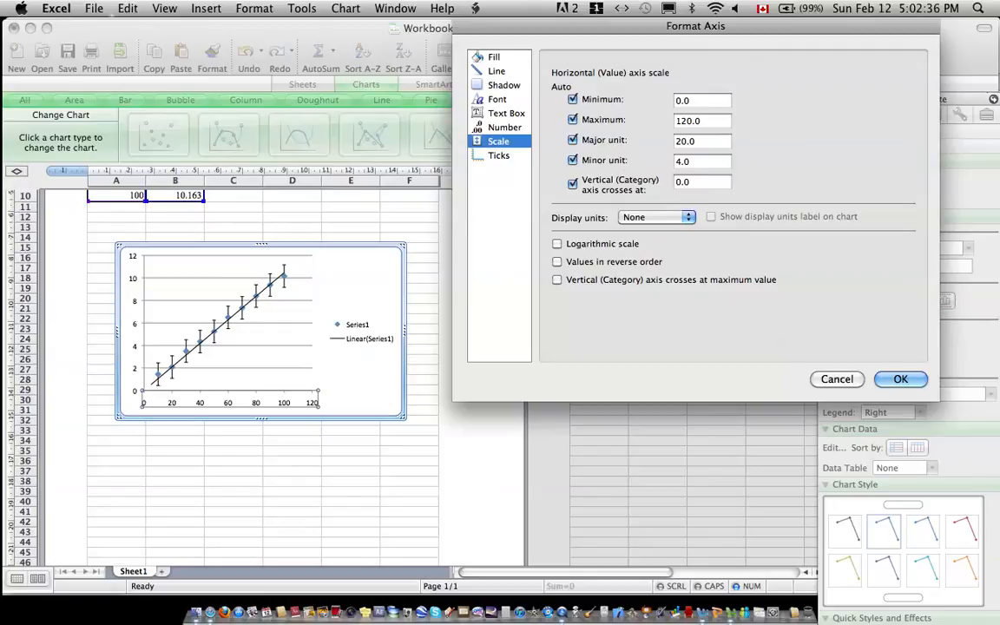
pyautogui.click(701, 140)
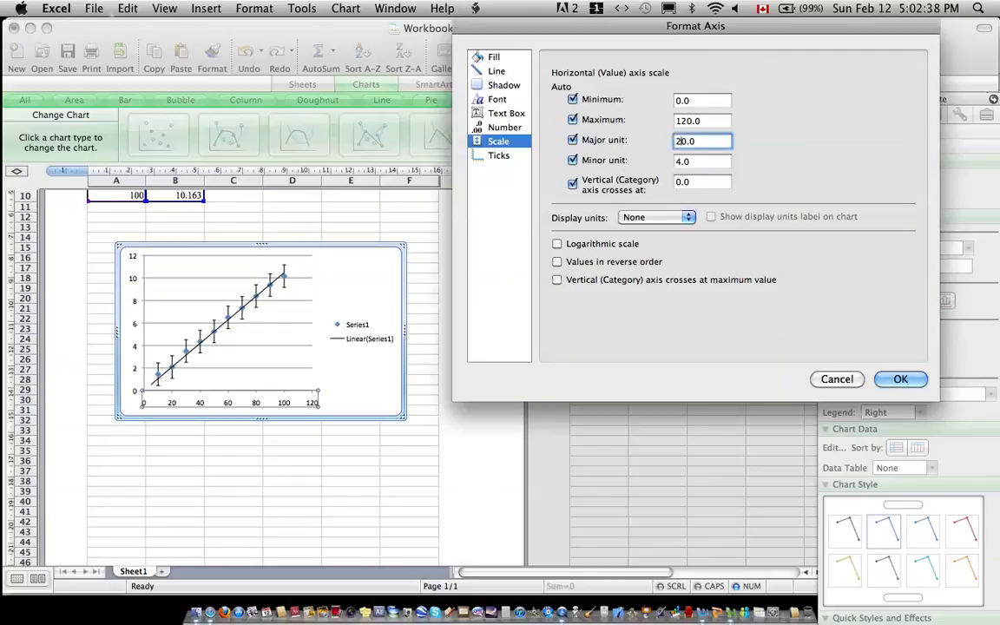
pyautogui.write('120.0')
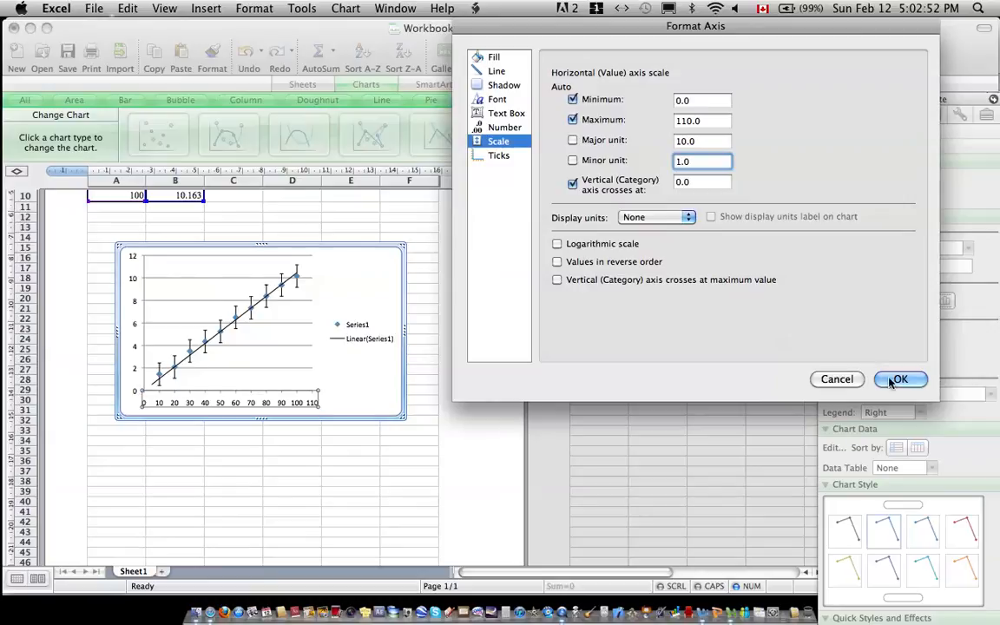
pyautogui.click(899, 380)
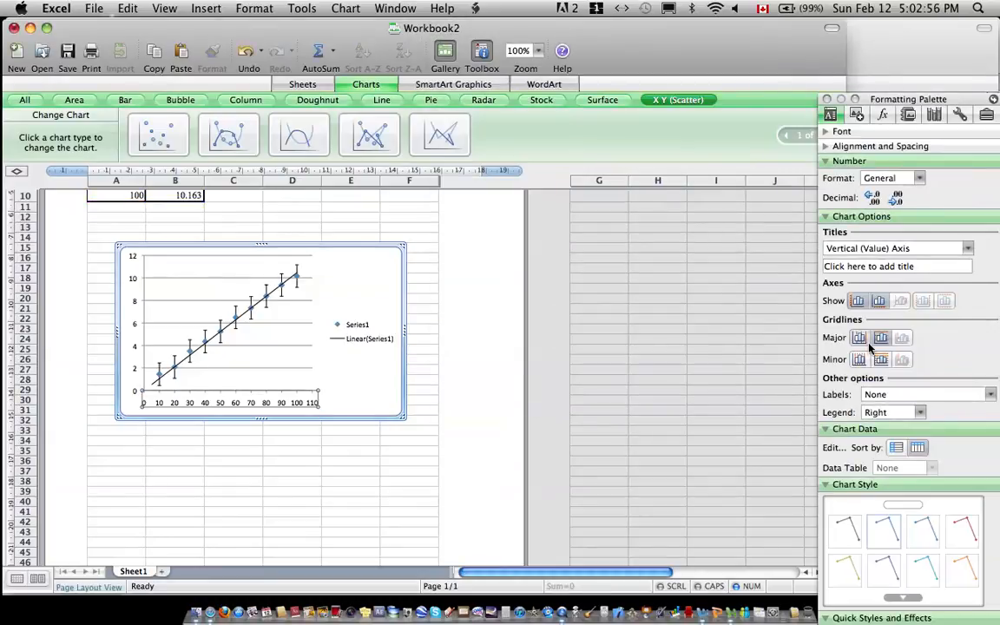
# Step: Turn on minor gridlines across the chart's plot area
pyautogui.click(858, 358)
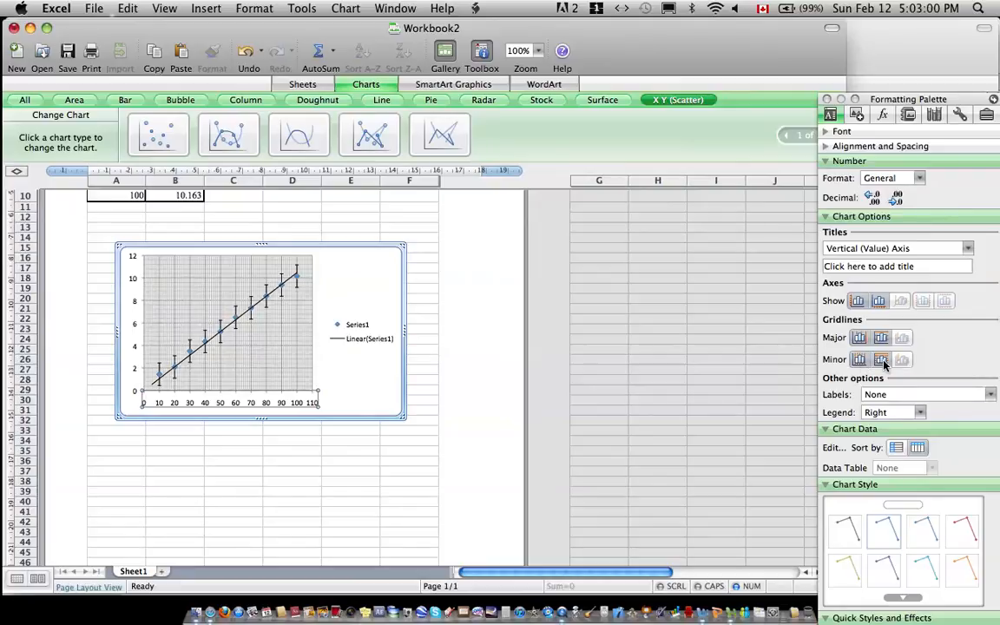
pyautogui.moveTo(787, 338)
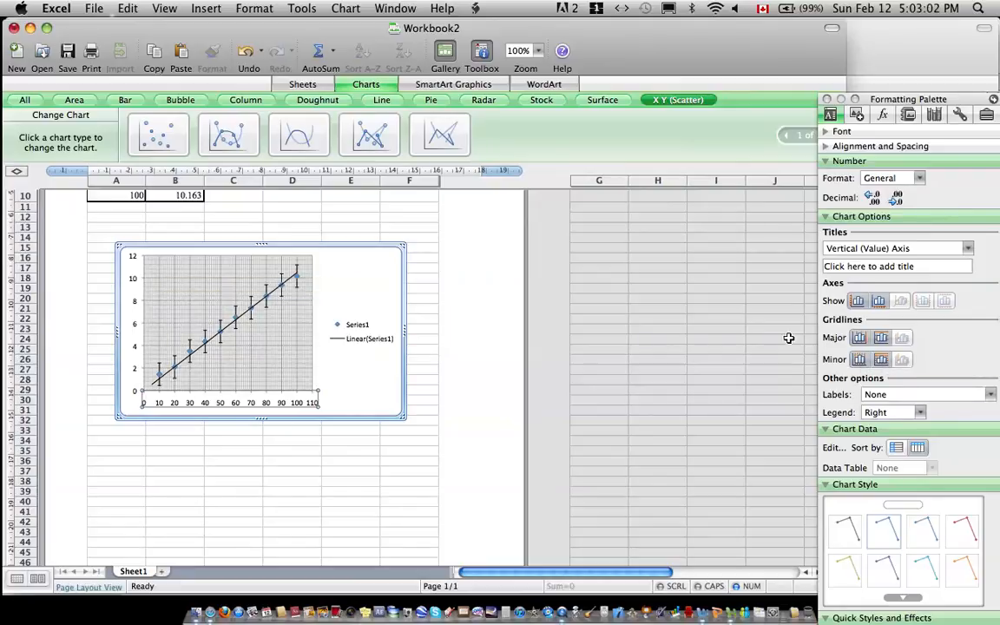
pyautogui.moveTo(393, 332)
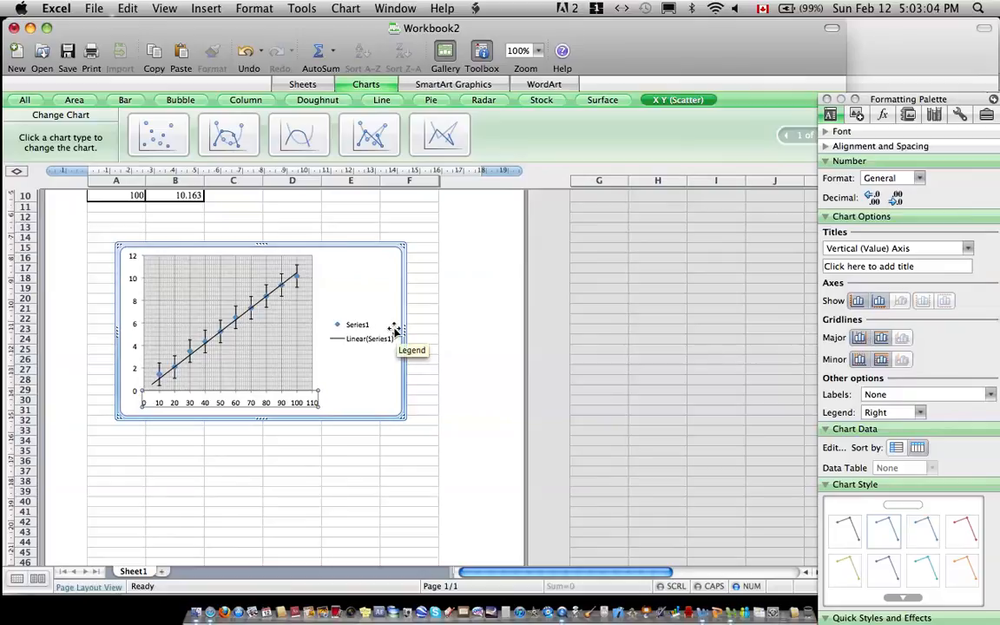
pyautogui.moveTo(241, 423)
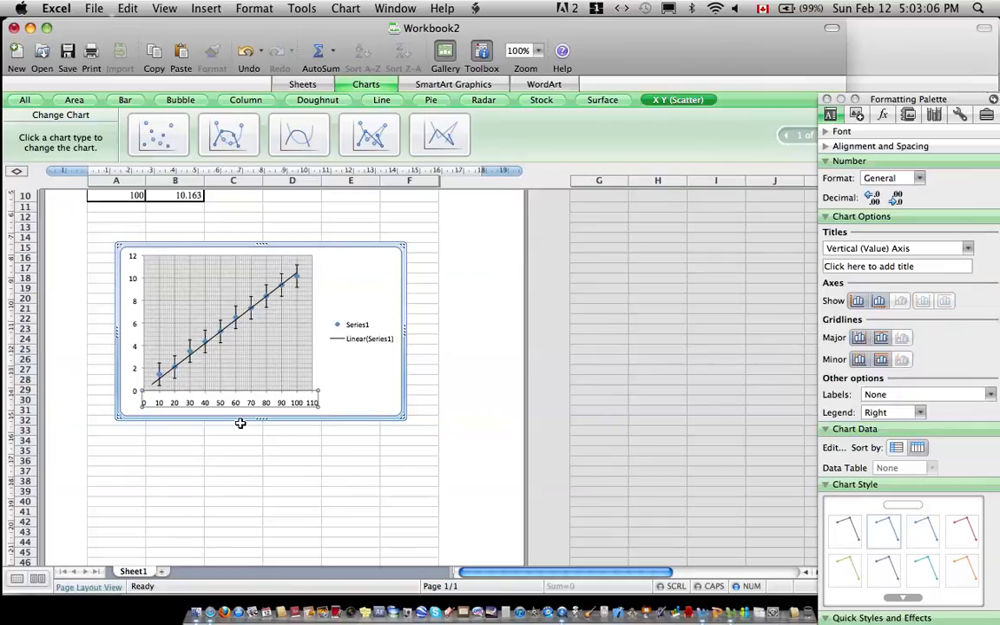
pyautogui.moveTo(143, 359)
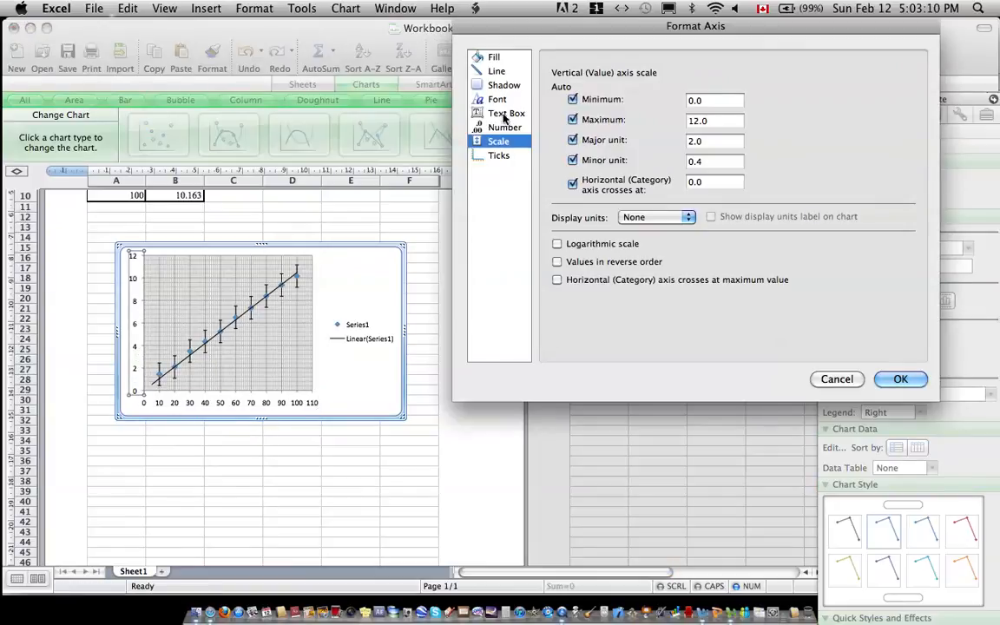
# Step: Format vertical axis labels as Number with 3 decimal places, then save the workbook
pyautogui.click(504, 127)
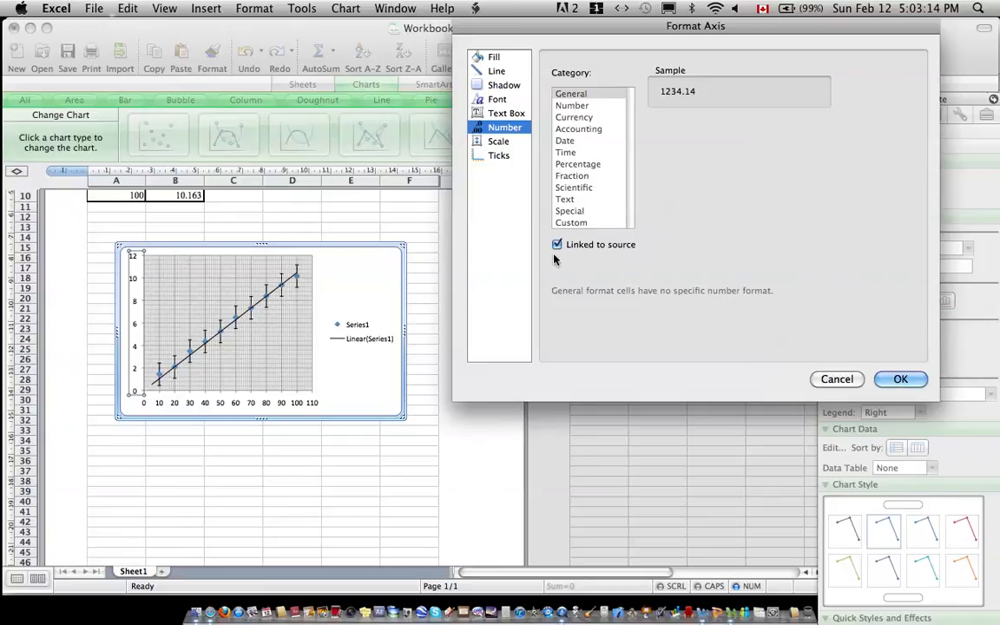
pyautogui.click(556, 244)
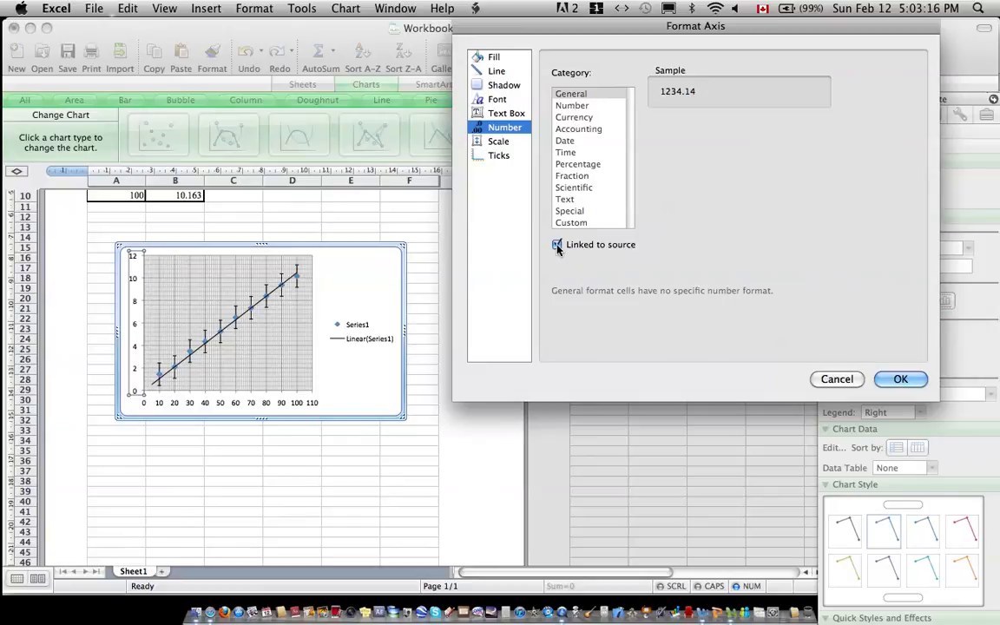
pyautogui.click(572, 105)
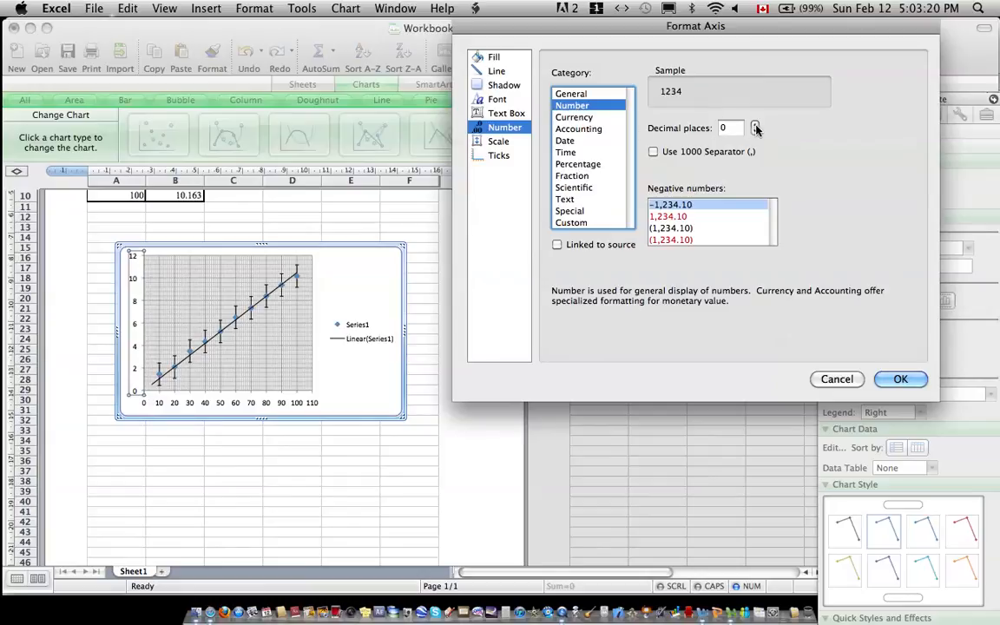
pyautogui.click(755, 124)
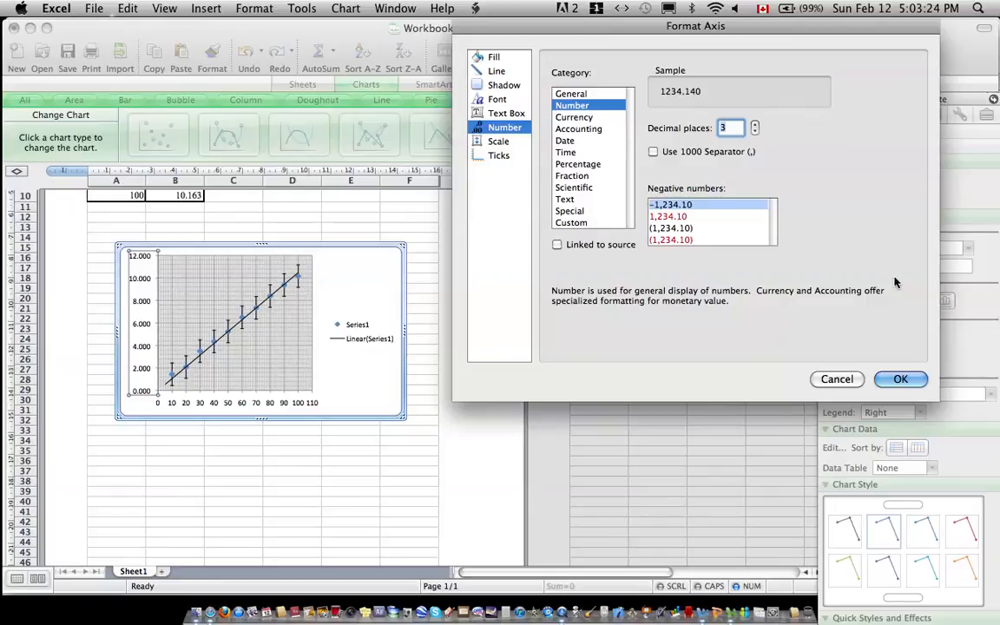
pyautogui.click(900, 378)
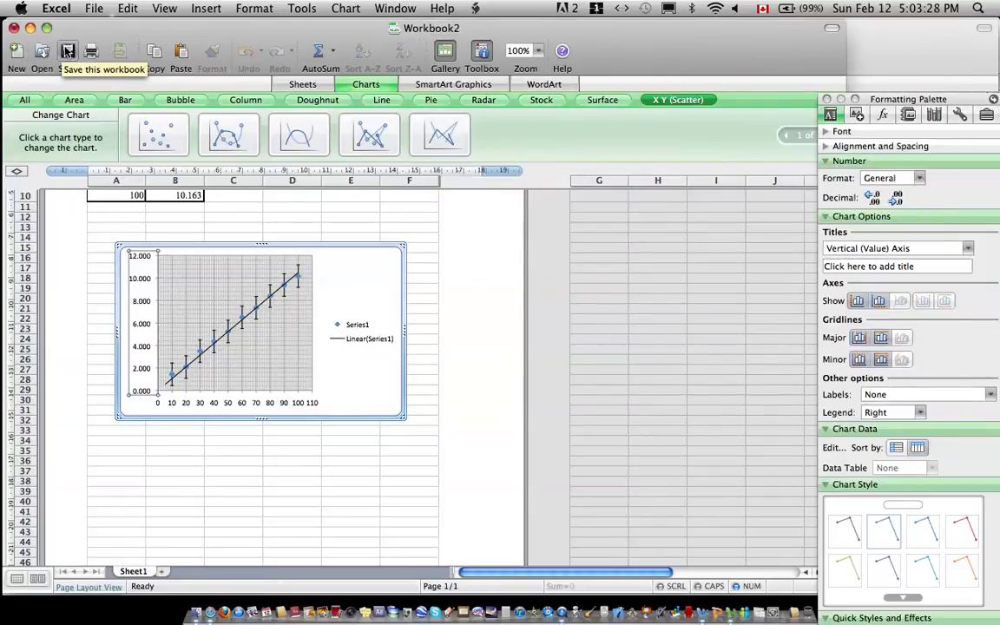
pyautogui.click(68, 50)
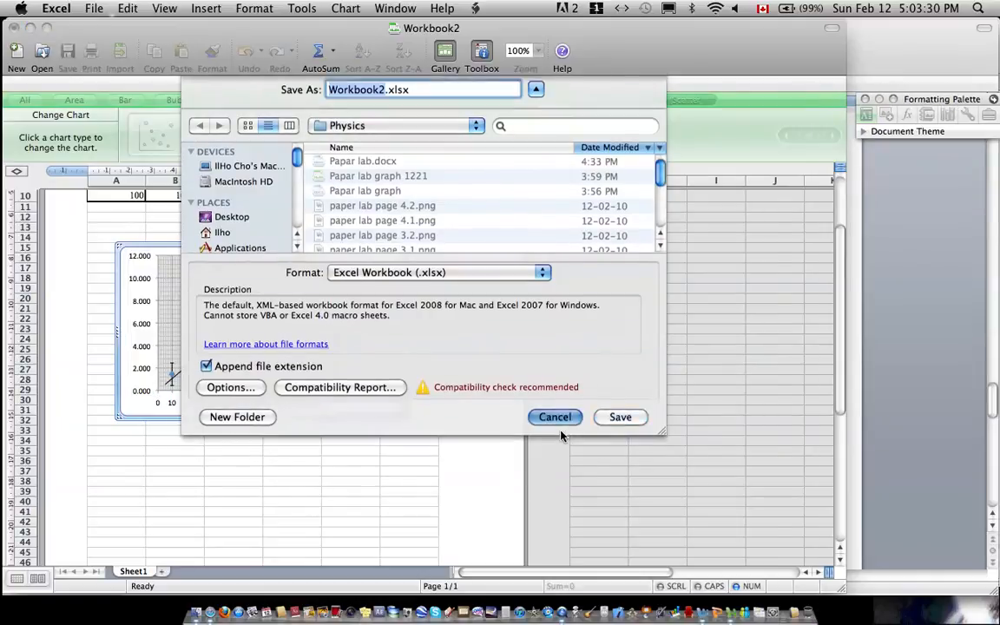